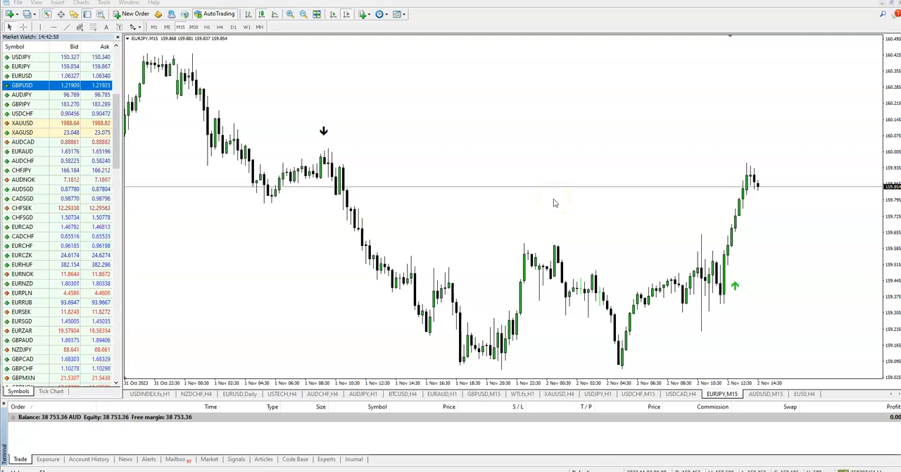
{"action": "mouse_move", "coordinate": [556, 172]}
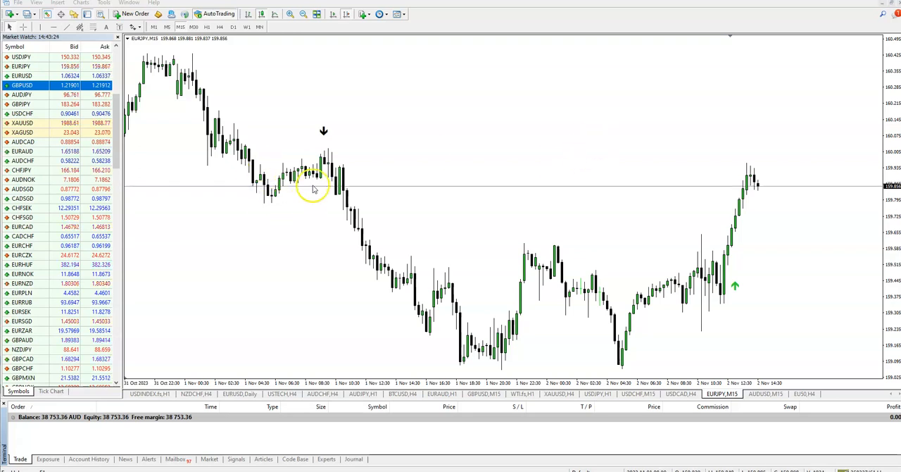
{"action": "mouse_move", "coordinate": [427, 134]}
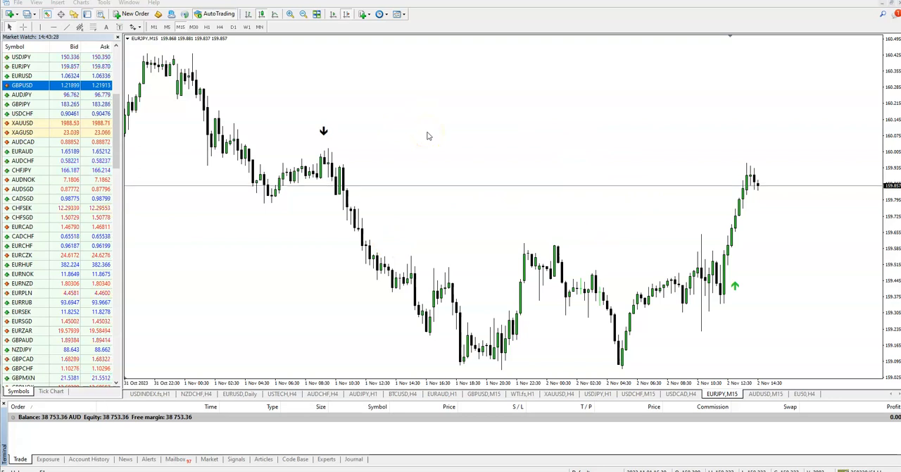
{"action": "mouse_move", "coordinate": [484, 163]}
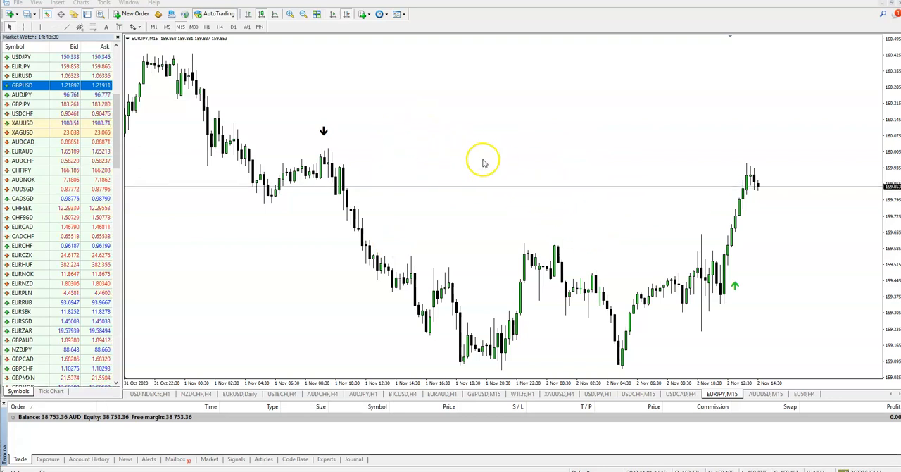
{"action": "mouse_move", "coordinate": [504, 296]}
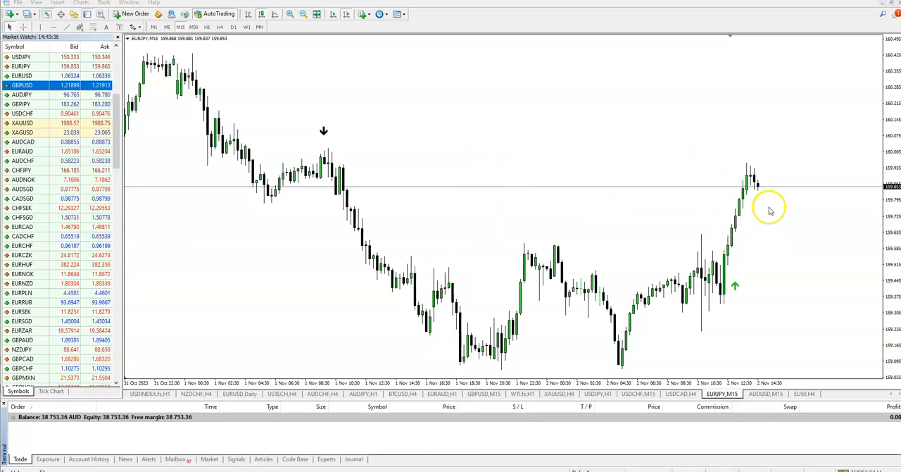
{"action": "mouse_move", "coordinate": [548, 146]}
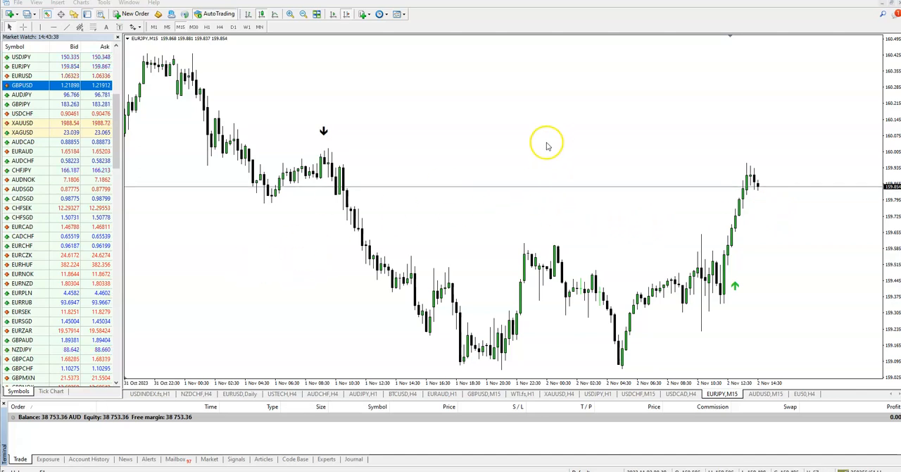
{"action": "mouse_move", "coordinate": [296, 463]}
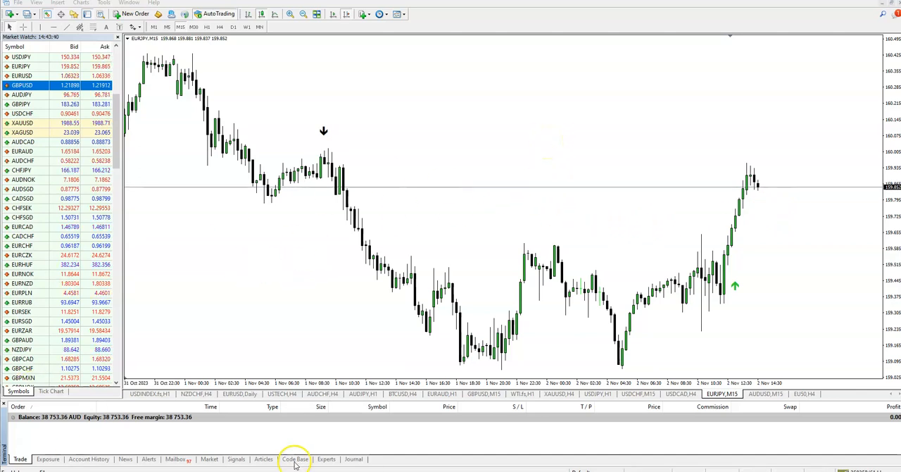
{"action": "mouse_move", "coordinate": [738, 234]}
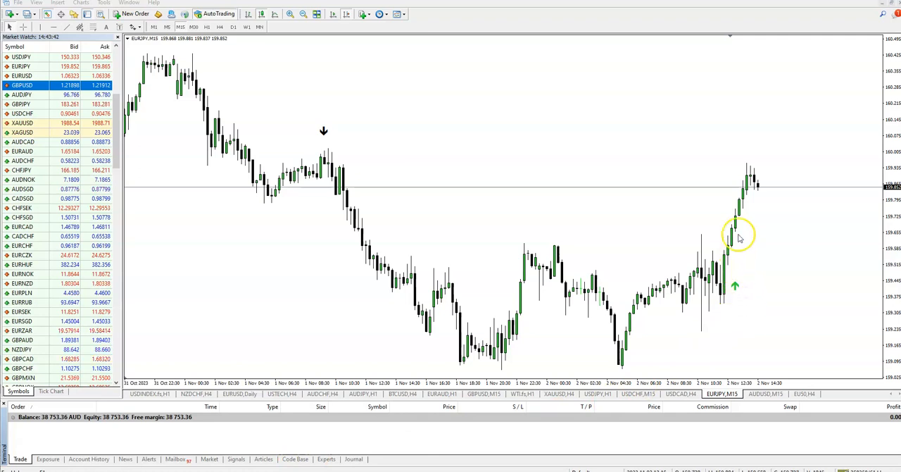
{"action": "mouse_move", "coordinate": [748, 177]}
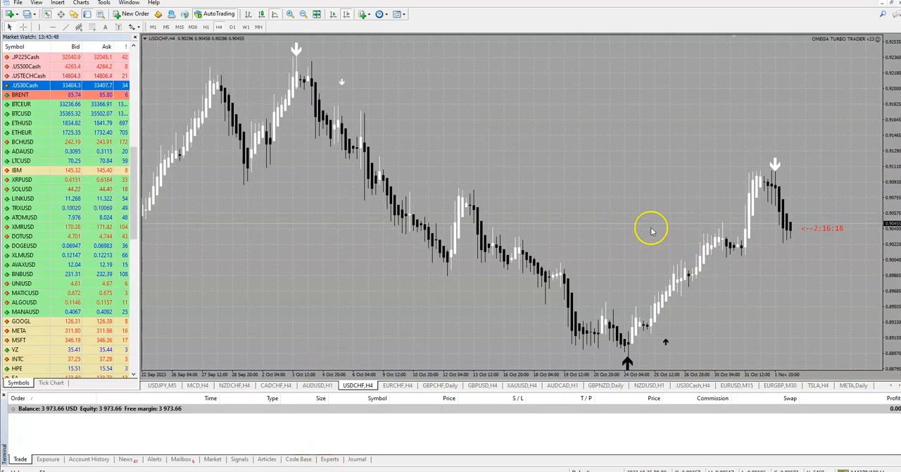
{"action": "mouse_move", "coordinate": [341, 276]}
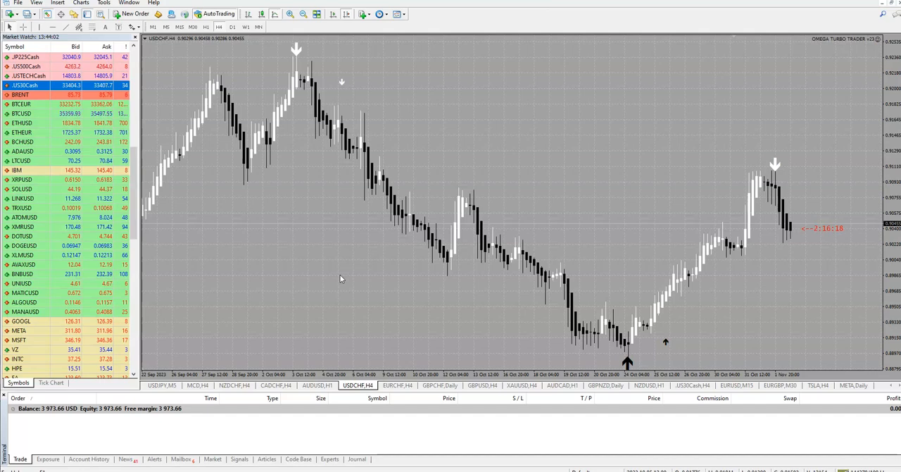
{"action": "mouse_move", "coordinate": [371, 262]}
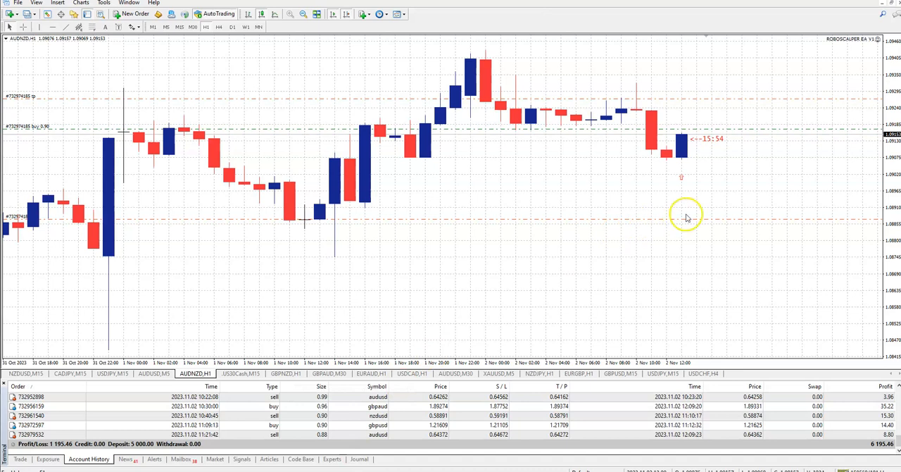
{"action": "mouse_move", "coordinate": [738, 220]}
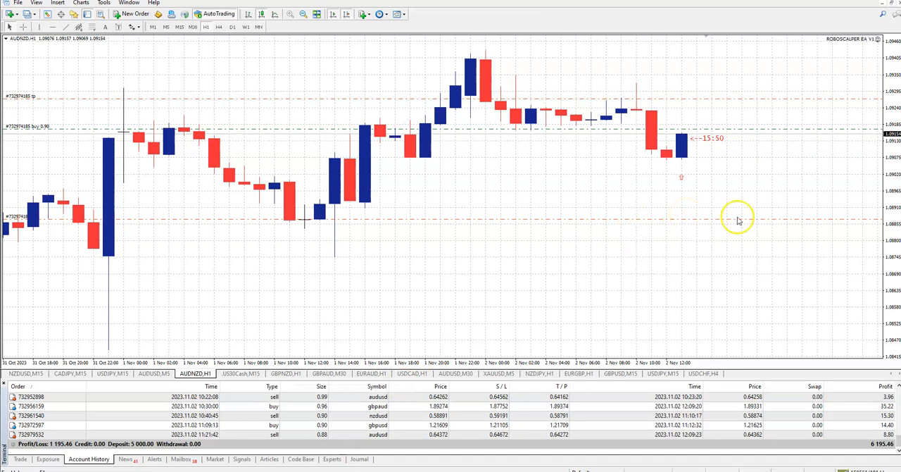
{"action": "mouse_move", "coordinate": [775, 174]}
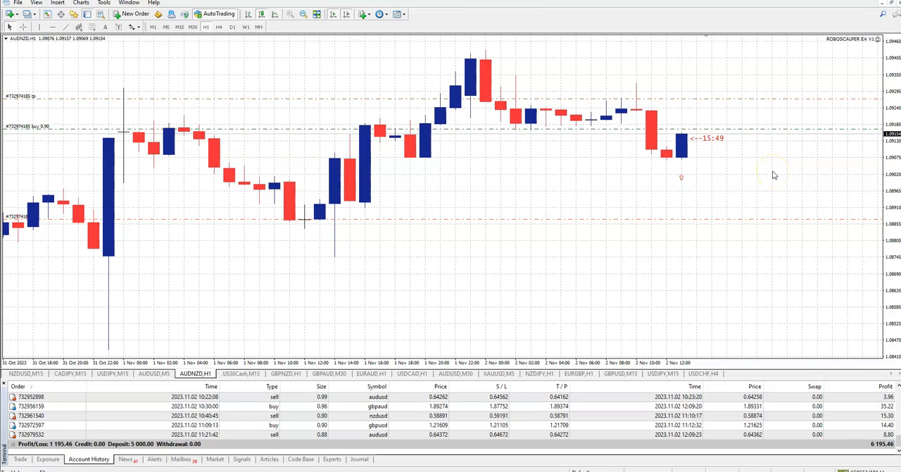
{"action": "mouse_move", "coordinate": [688, 154]}
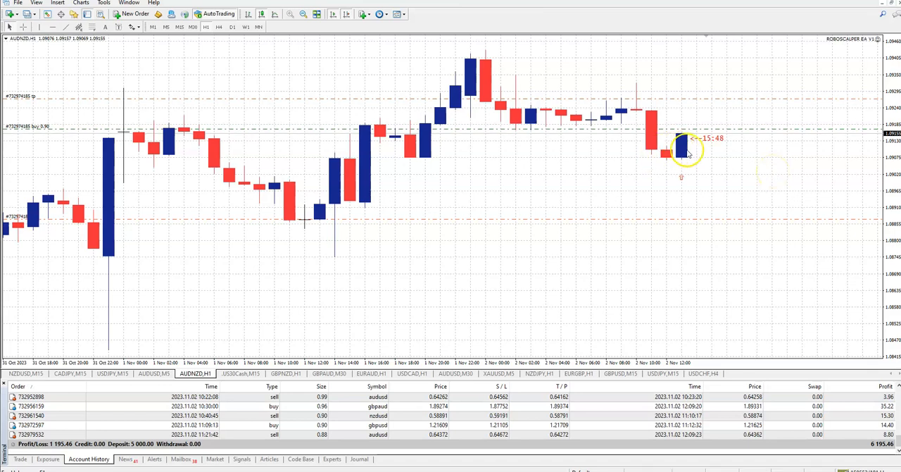
{"action": "mouse_move", "coordinate": [729, 166]}
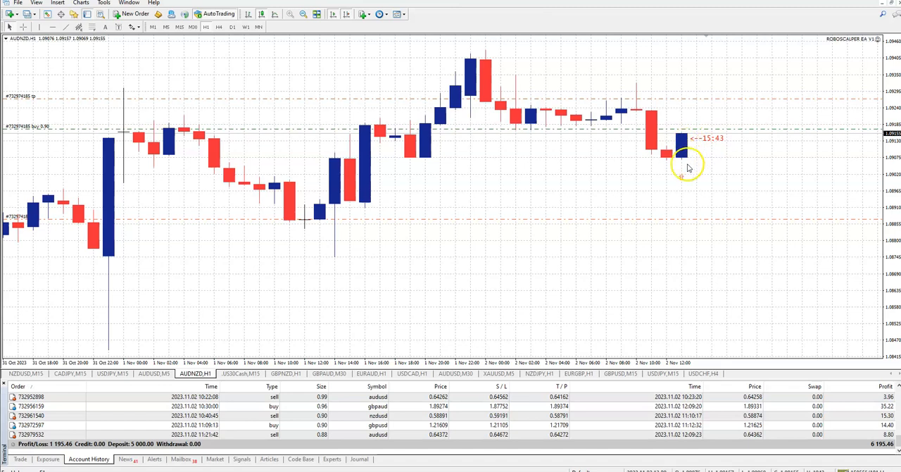
{"action": "mouse_move", "coordinate": [710, 106]}
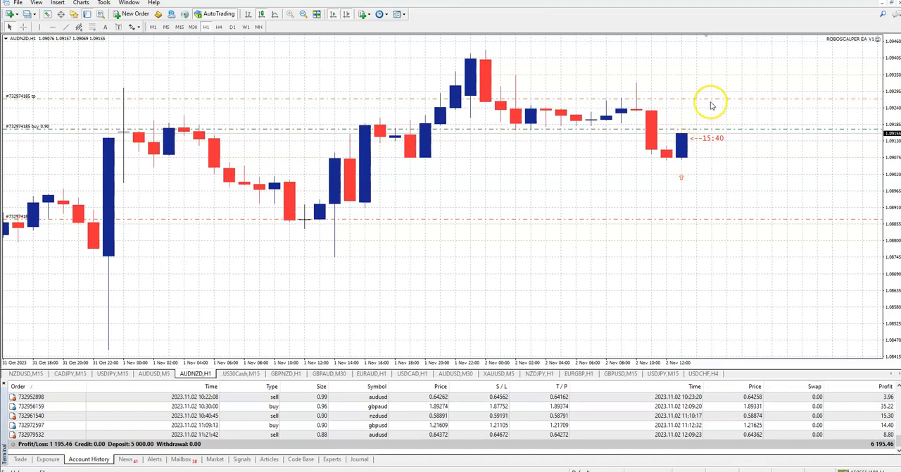
{"action": "mouse_move", "coordinate": [710, 105]}
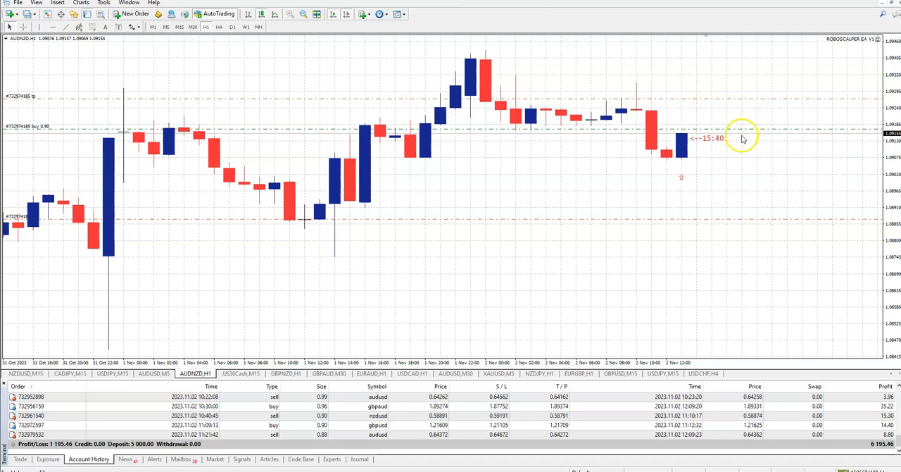
{"action": "mouse_move", "coordinate": [541, 401]}
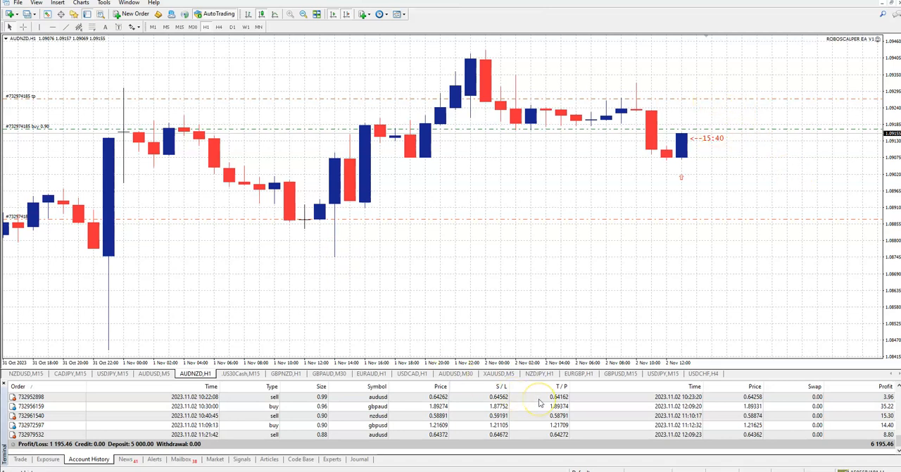
{"action": "mouse_move", "coordinate": [77, 465]}
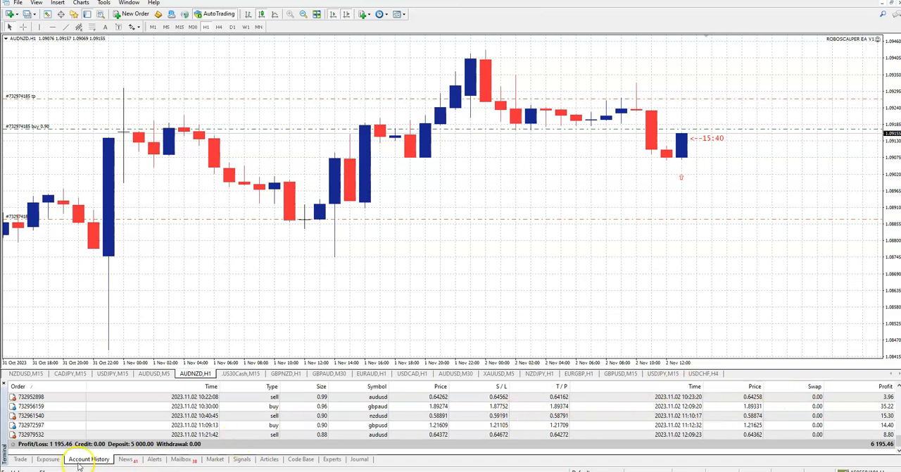
{"action": "mouse_move", "coordinate": [837, 317]}
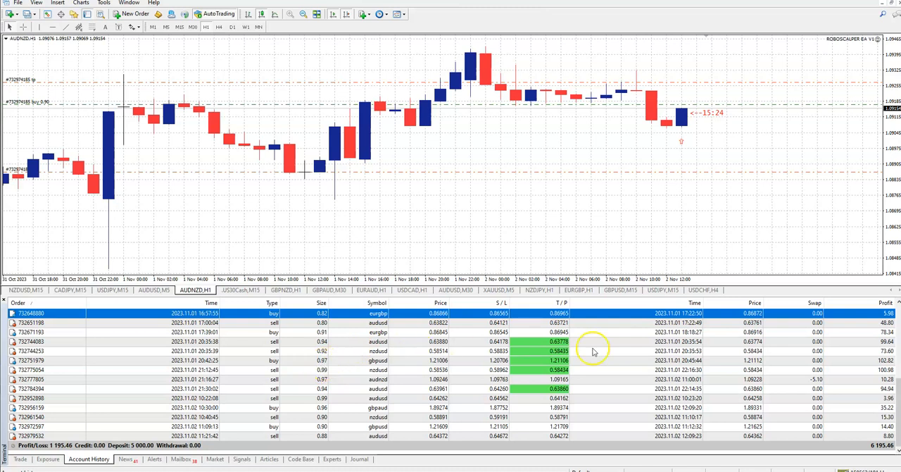
{"action": "mouse_move", "coordinate": [138, 411]}
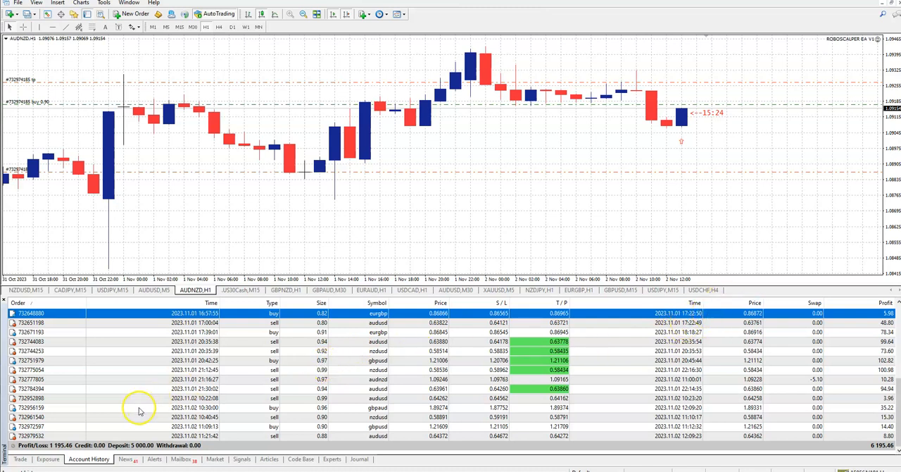
{"action": "mouse_move", "coordinate": [397, 350]}
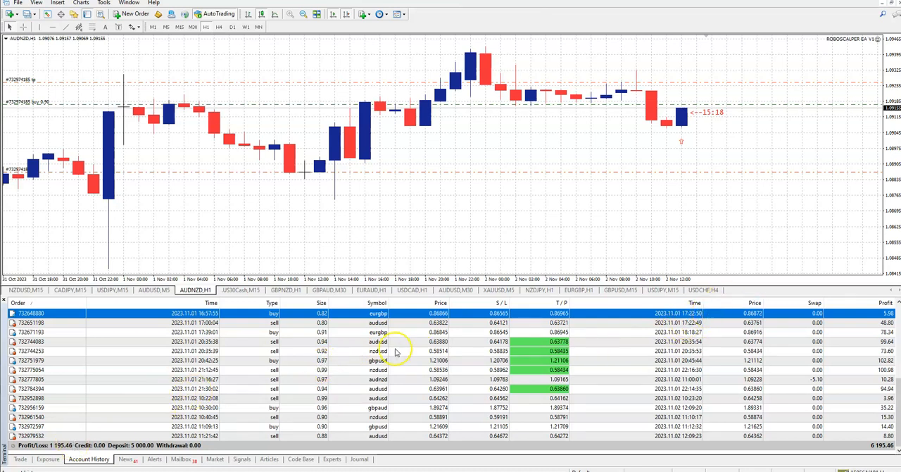
Step: Export the Account History as a detailed report, overwriting DetailedStatement.htm in Downloads
{"action": "right_click", "coordinate": [380, 351]}
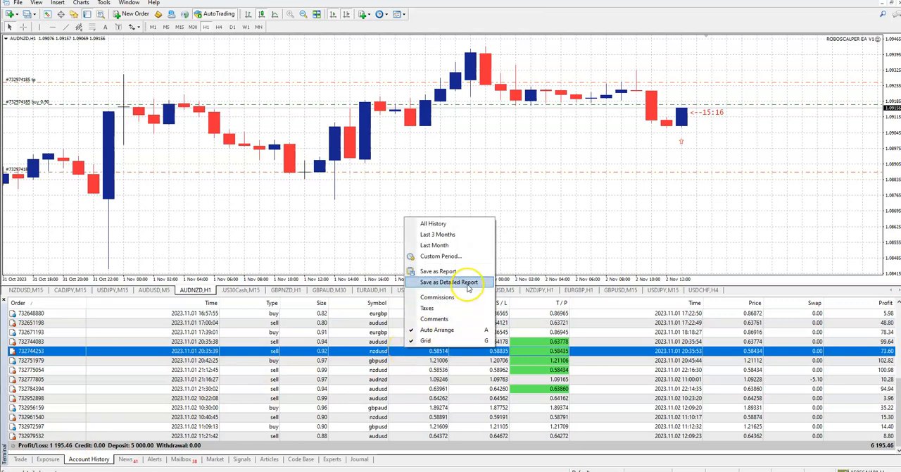
{"action": "left_click", "coordinate": [448, 281]}
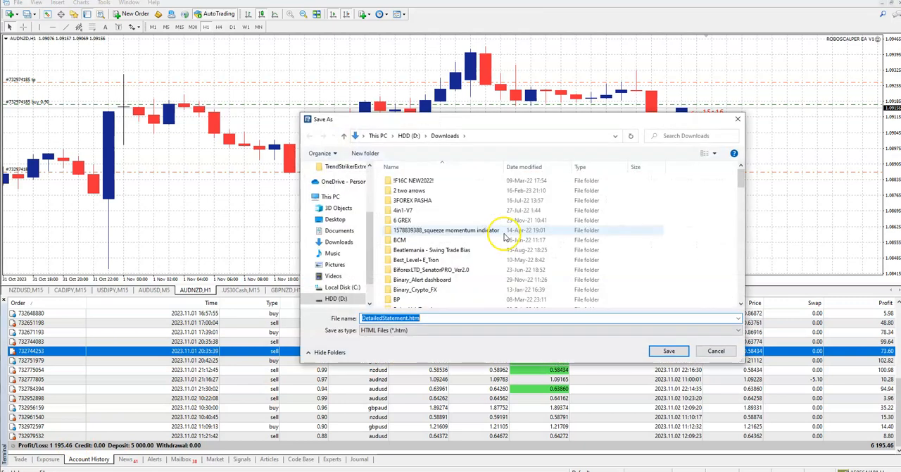
{"action": "left_click", "coordinate": [668, 350]}
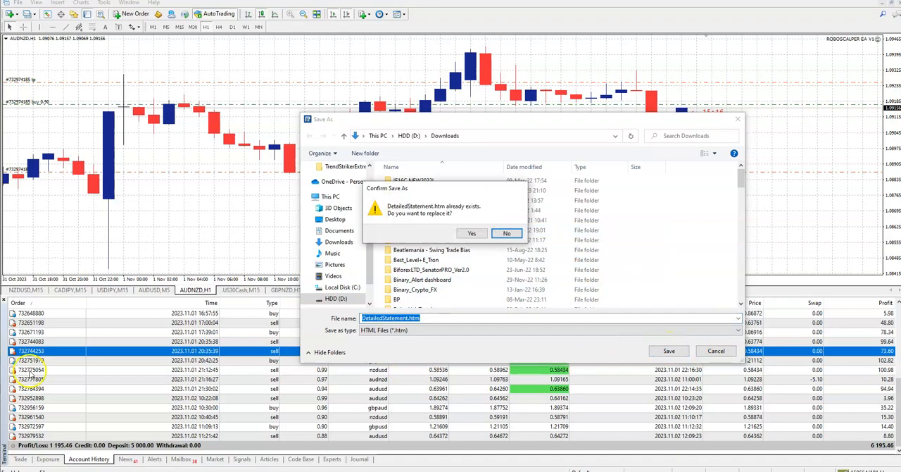
{"action": "left_click", "coordinate": [472, 233]}
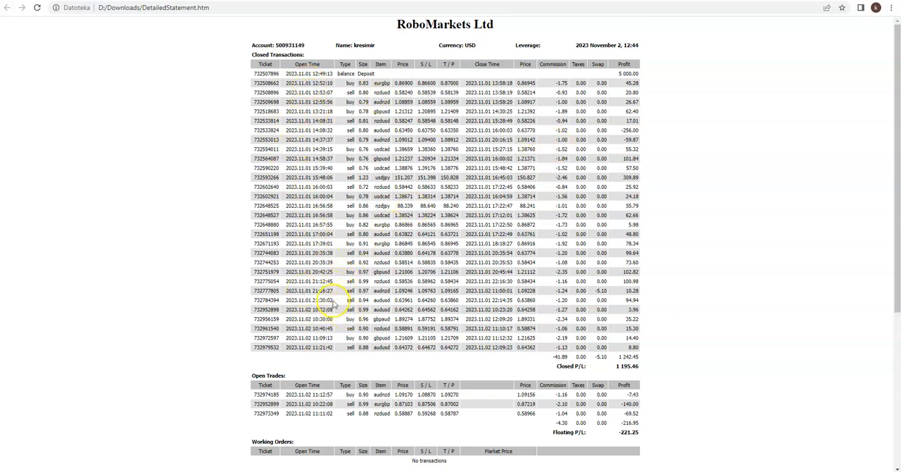
Step: Scroll the statement to its summary and highlight the maximal drawdown percentage
{"action": "scroll", "scroll_direction": "down", "scroll_amount": 3}
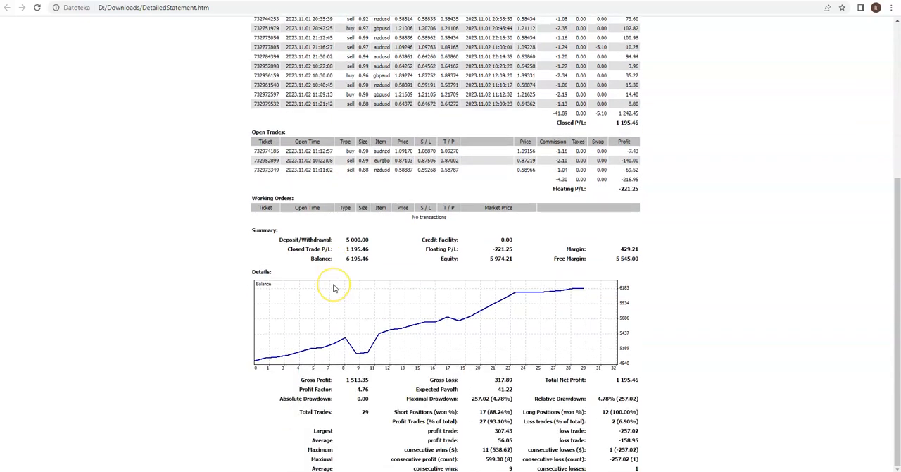
{"action": "mouse_move", "coordinate": [439, 383]}
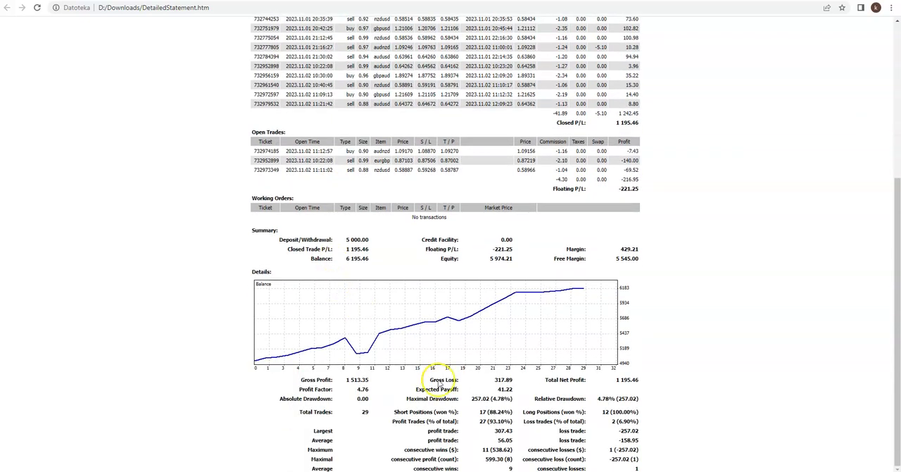
{"action": "mouse_move", "coordinate": [504, 421]}
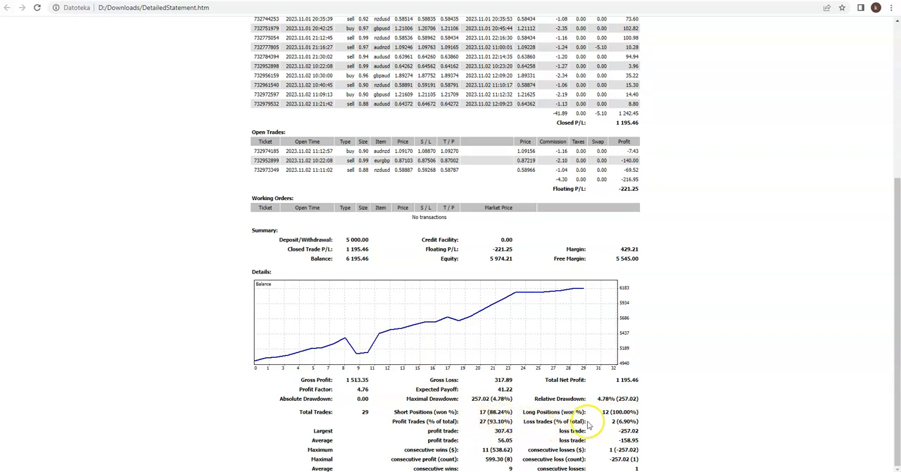
{"action": "mouse_move", "coordinate": [444, 430]}
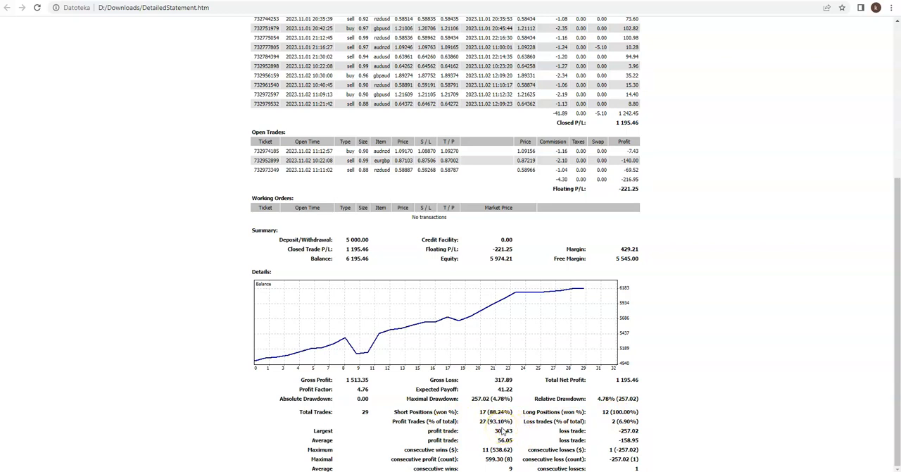
{"action": "mouse_move", "coordinate": [312, 318]}
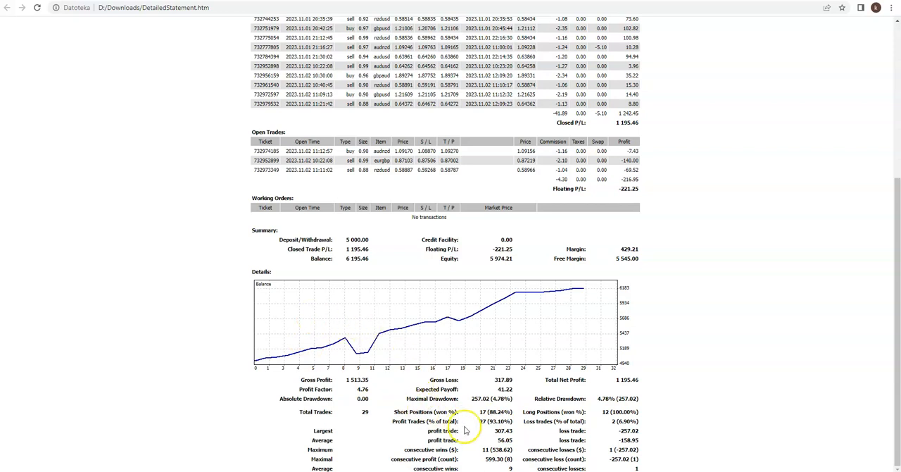
{"action": "double_click", "coordinate": [496, 420]}
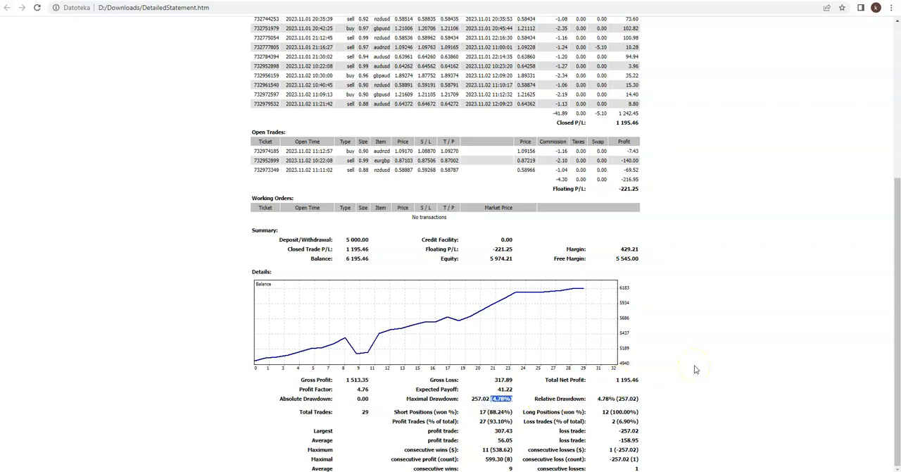
{"action": "mouse_move", "coordinate": [613, 124]}
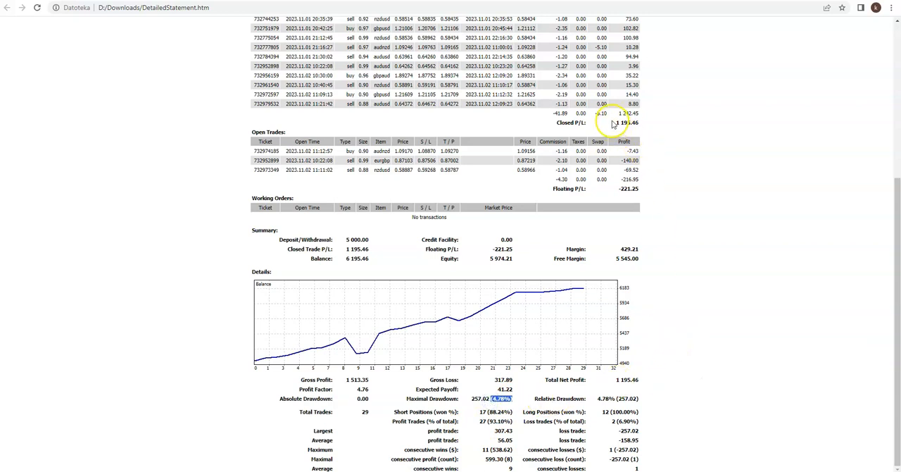
{"action": "mouse_move", "coordinate": [698, 206]}
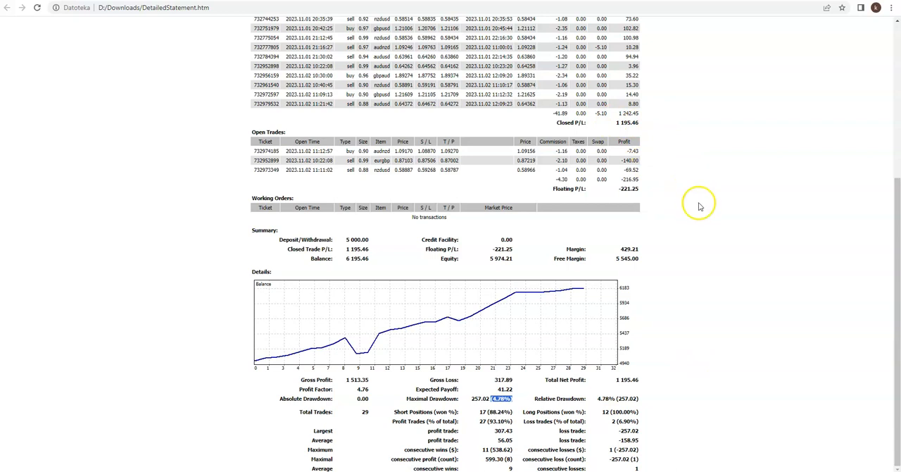
{"action": "mouse_move", "coordinate": [704, 250]}
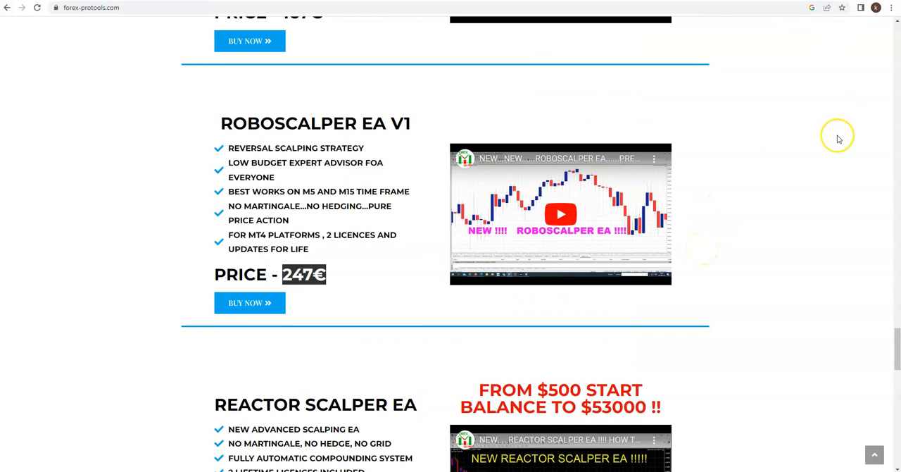
{"action": "mouse_move", "coordinate": [374, 300]}
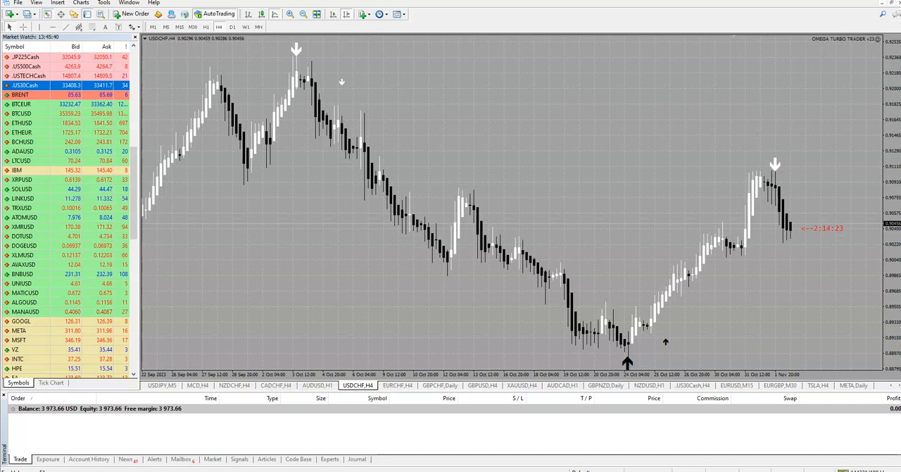
Step: Switch to another MT4 chart window to show its EA and indicator
{"action": "left_click", "coordinate": [88, 459]}
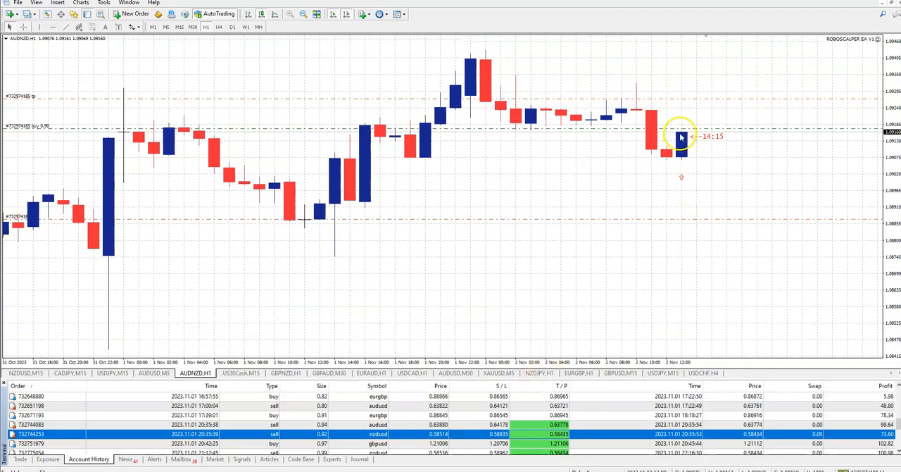
{"action": "mouse_move", "coordinate": [340, 465]}
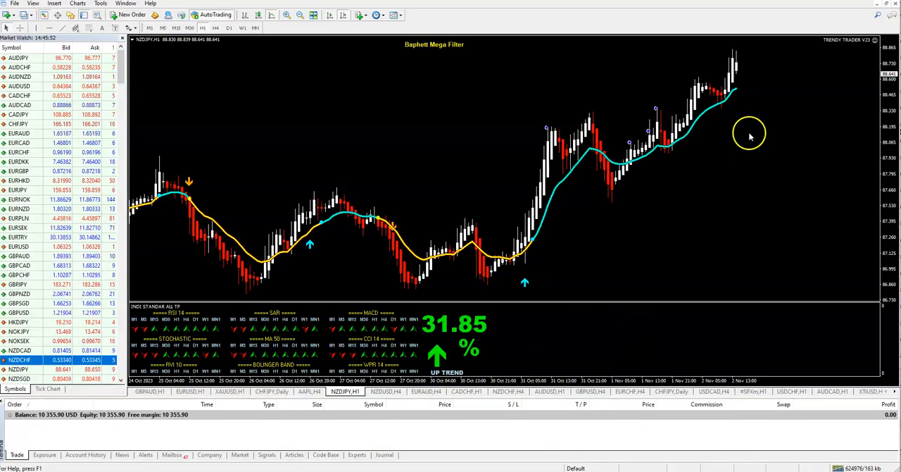
{"action": "mouse_move", "coordinate": [552, 266]}
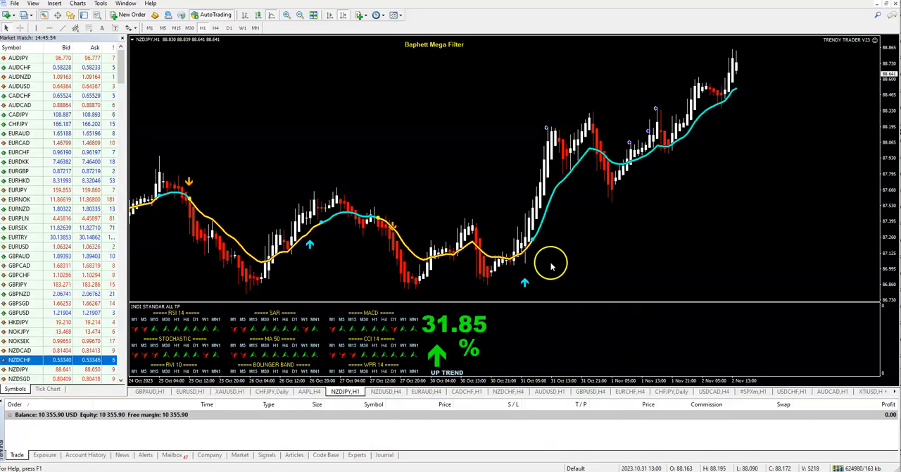
{"action": "mouse_move", "coordinate": [683, 129]}
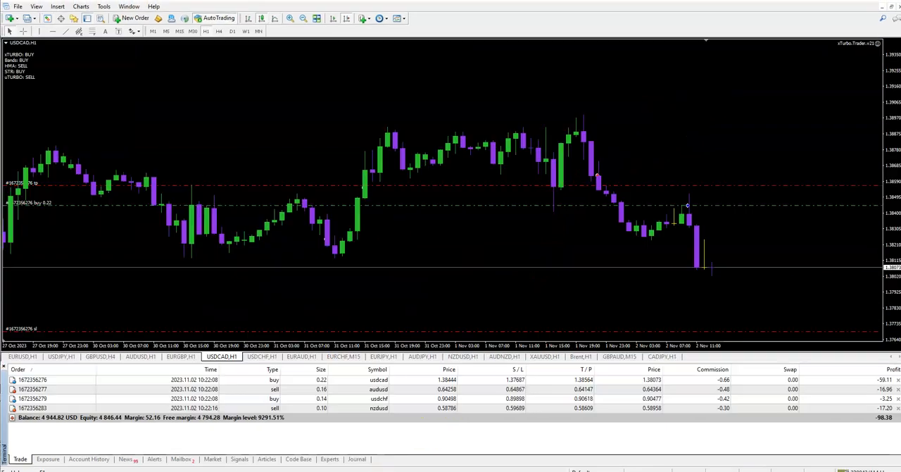
{"action": "mouse_move", "coordinate": [579, 280]}
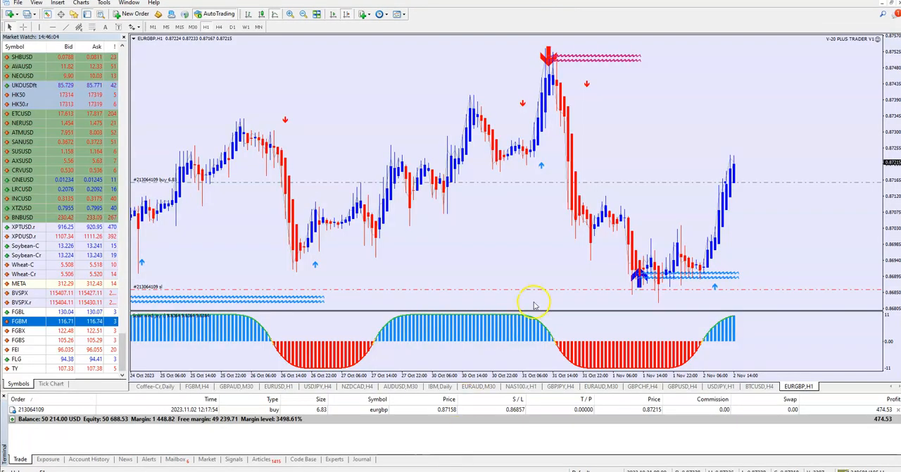
{"action": "mouse_move", "coordinate": [796, 103]}
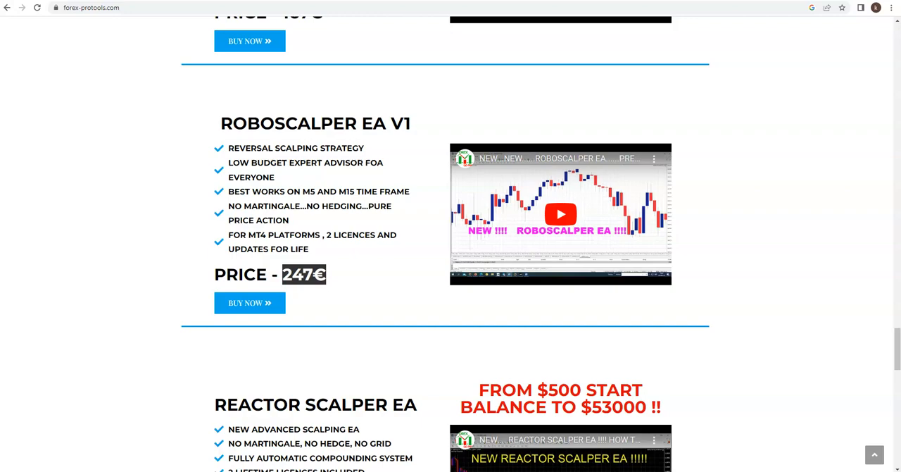
Step: Scroll the product page around Turbo Signal Software and Omega Turbo Trader toward My Strategy #9
{"action": "scroll", "scroll_direction": "up", "scroll_amount": 3}
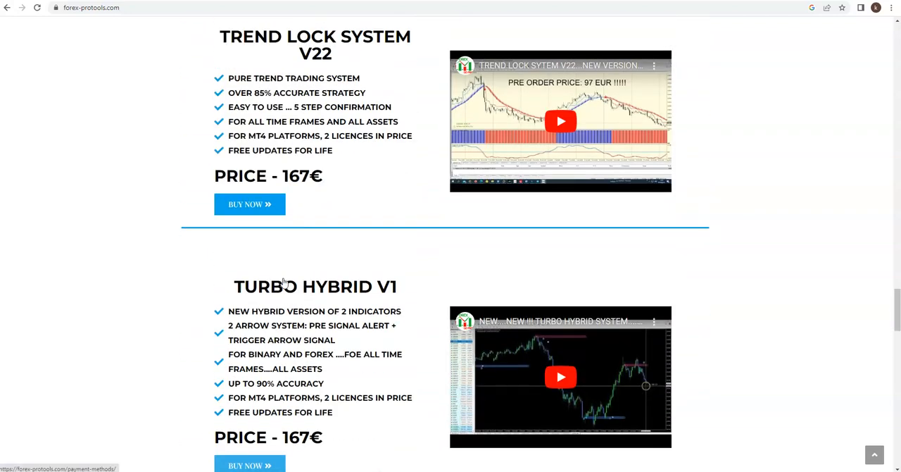
{"action": "scroll", "scroll_direction": "down", "scroll_amount": 3}
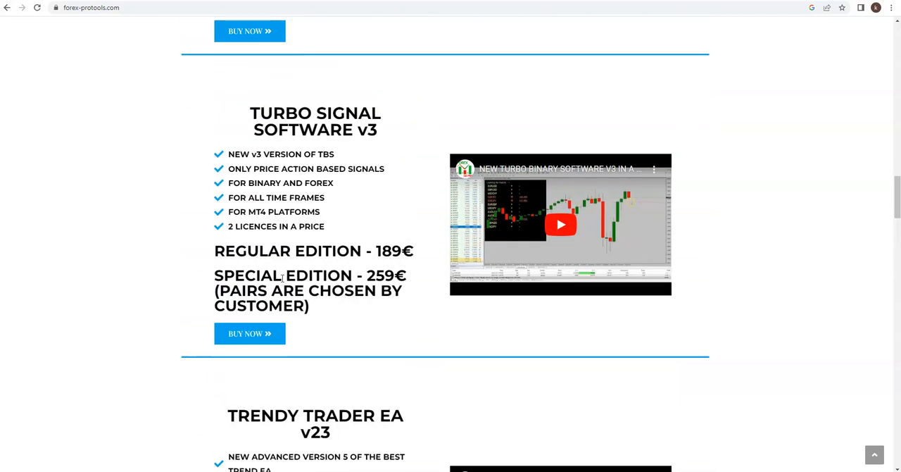
{"action": "scroll", "scroll_direction": "down", "scroll_amount": 3}
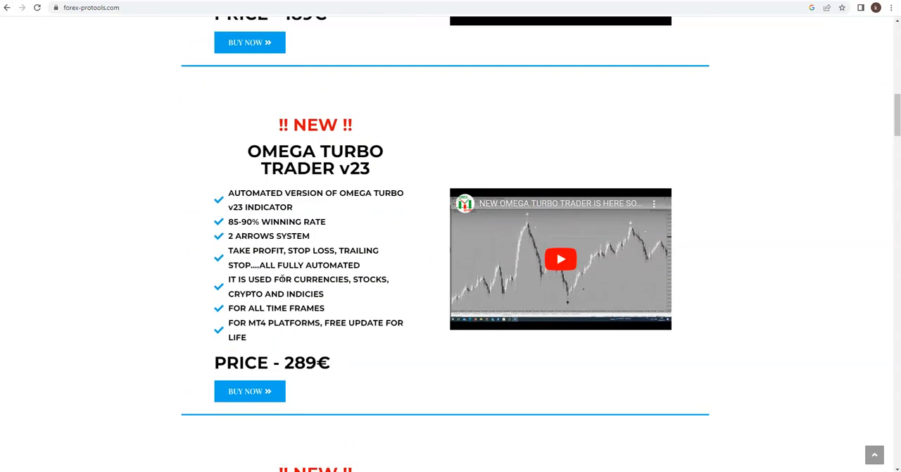
{"action": "scroll", "scroll_direction": "up", "scroll_amount": 3}
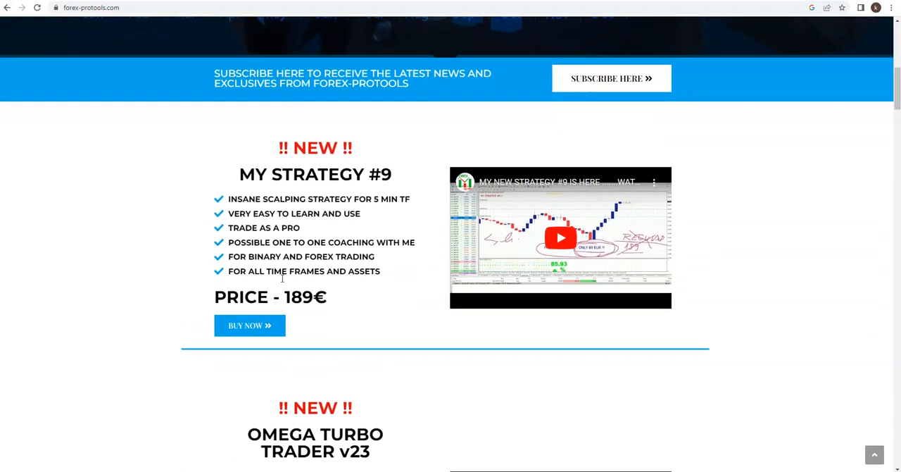
{"action": "mouse_move", "coordinate": [282, 281]}
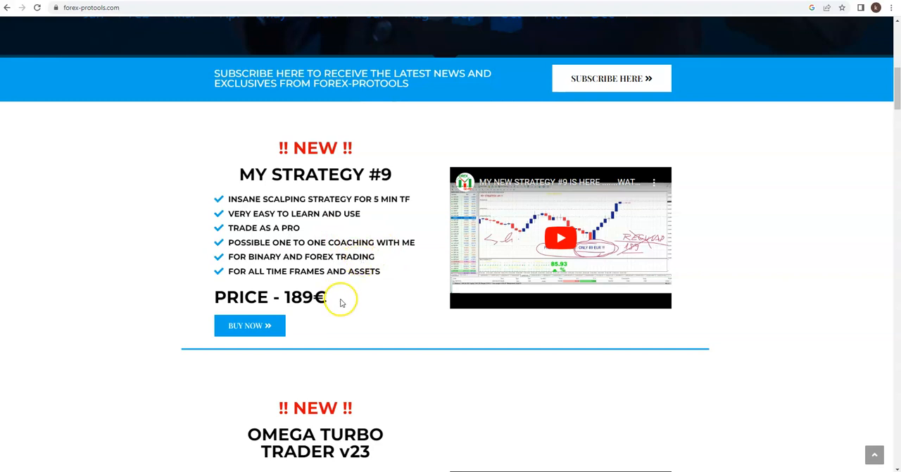
{"action": "mouse_move", "coordinate": [236, 152]}
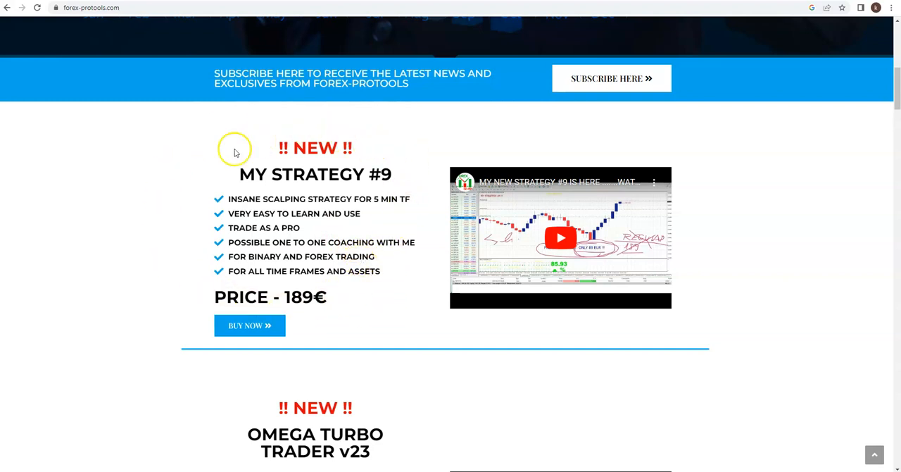
{"action": "mouse_move", "coordinate": [358, 182]}
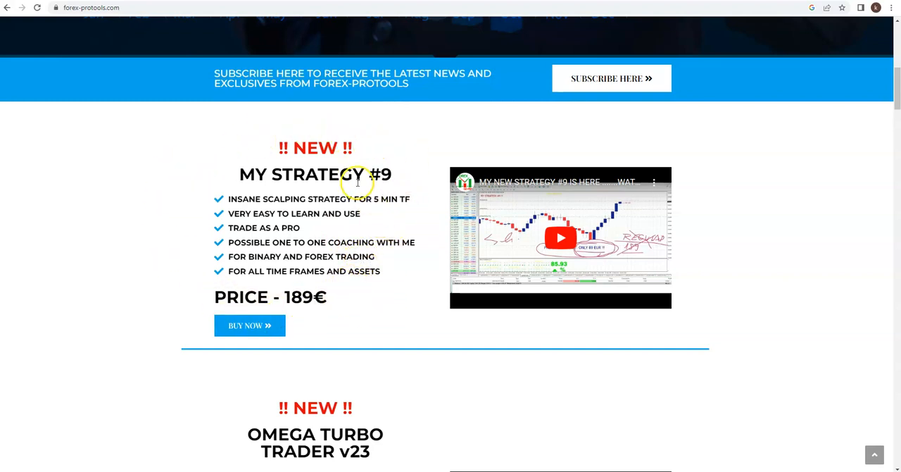
{"action": "mouse_move", "coordinate": [373, 177]}
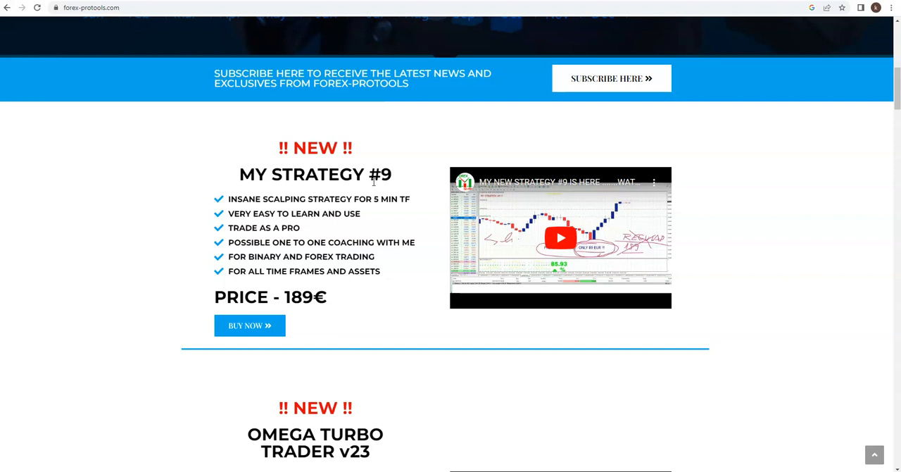
{"action": "mouse_move", "coordinate": [353, 301]}
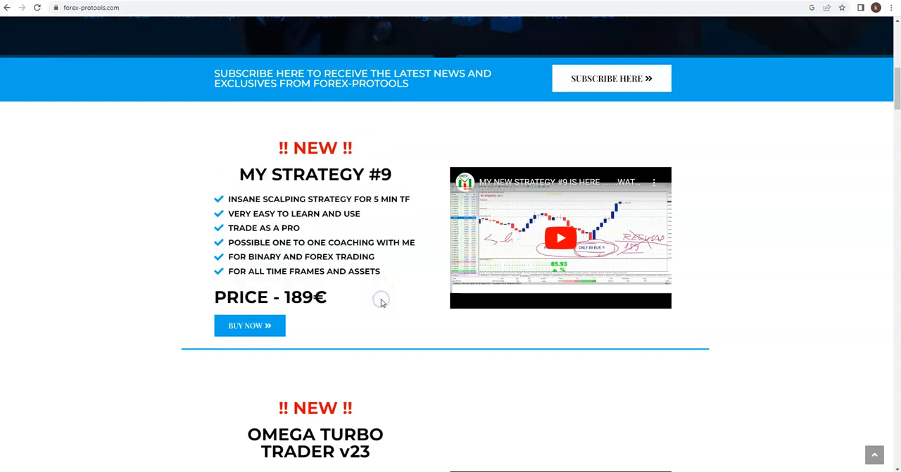
{"action": "mouse_move", "coordinate": [372, 190]}
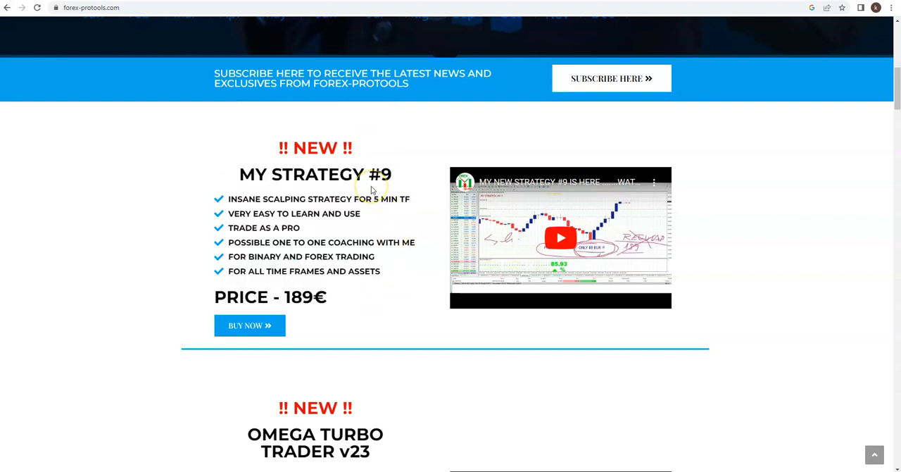
{"action": "mouse_move", "coordinate": [355, 313]}
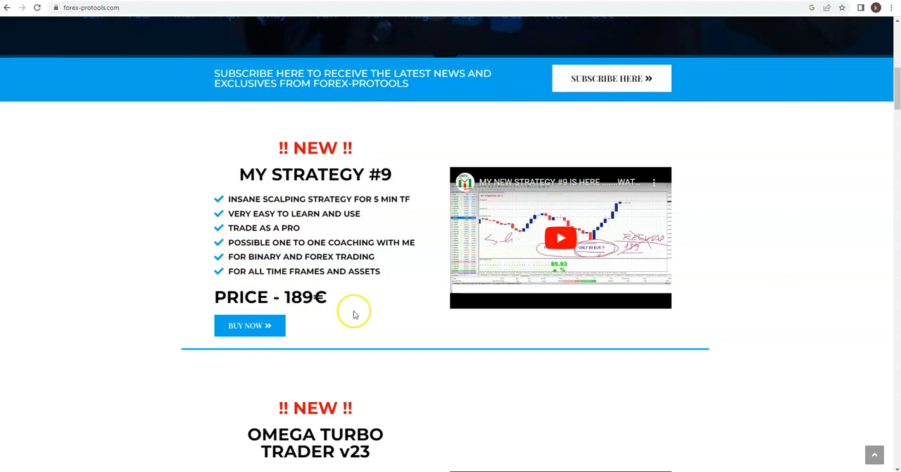
{"action": "mouse_move", "coordinate": [389, 290]}
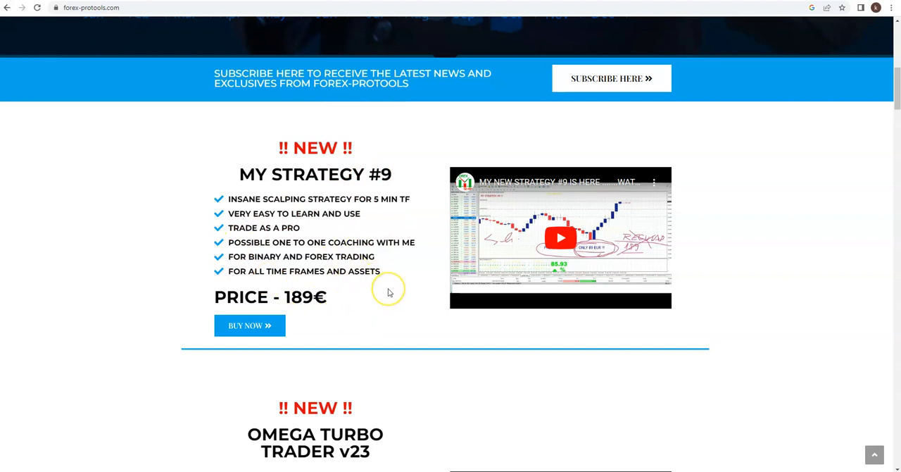
{"action": "mouse_move", "coordinate": [387, 293]}
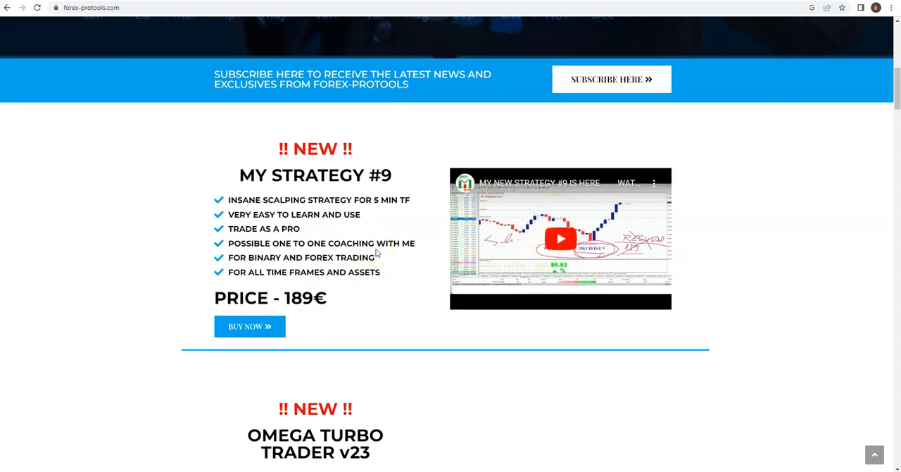
Step: Scroll up toward the FOREX-PROTOOLS header banner and back down slightly
{"action": "scroll", "scroll_direction": "up", "scroll_amount": 3}
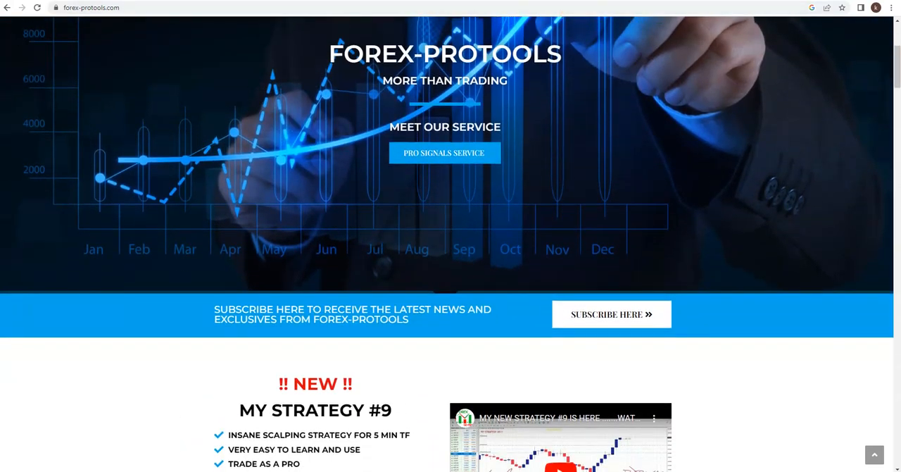
{"action": "scroll", "scroll_direction": "down", "scroll_amount": 3}
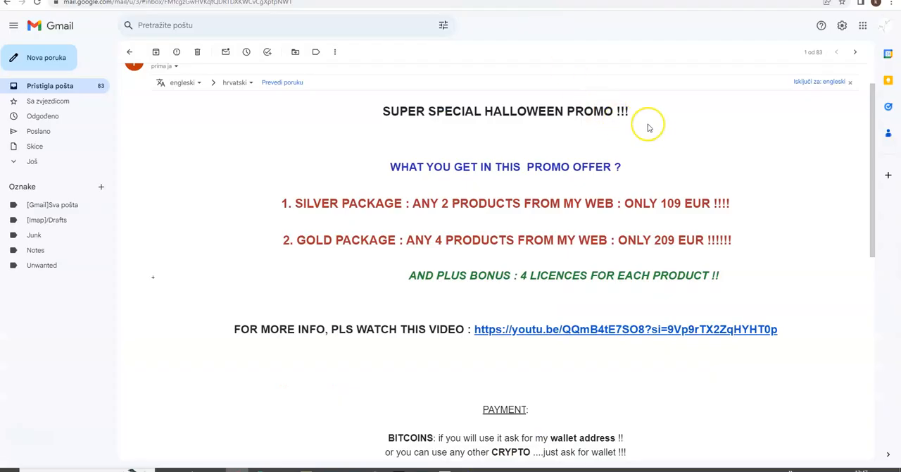
{"action": "mouse_move", "coordinate": [653, 127]}
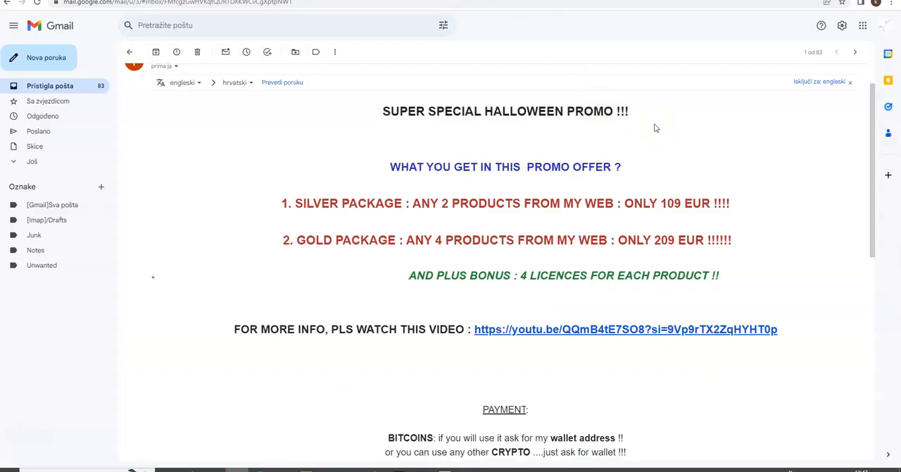
Step: Scroll the Halloween promo email down to its silver and gold package offers and payment section
{"action": "scroll", "scroll_direction": "down", "scroll_amount": 3}
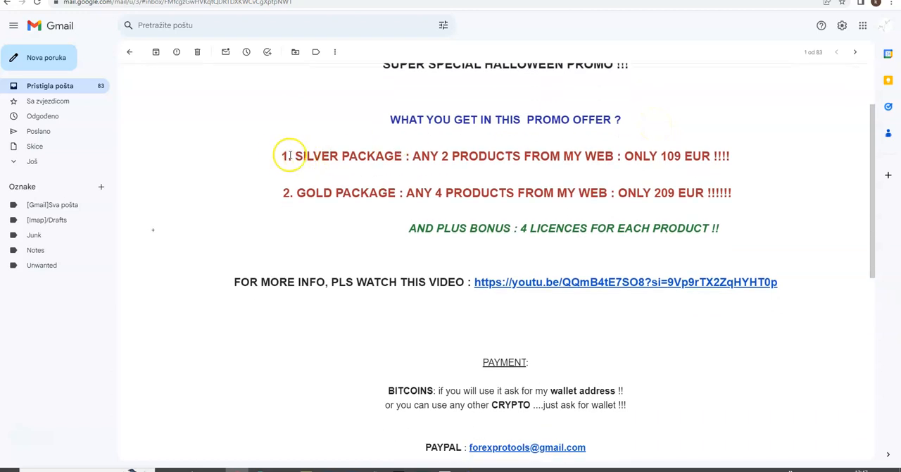
{"action": "double_click", "coordinate": [341, 155]}
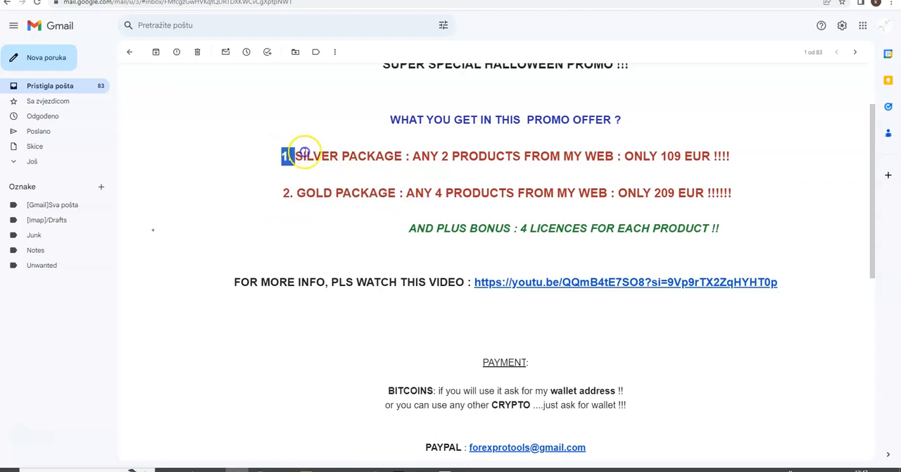
{"action": "double_click", "coordinate": [340, 154]}
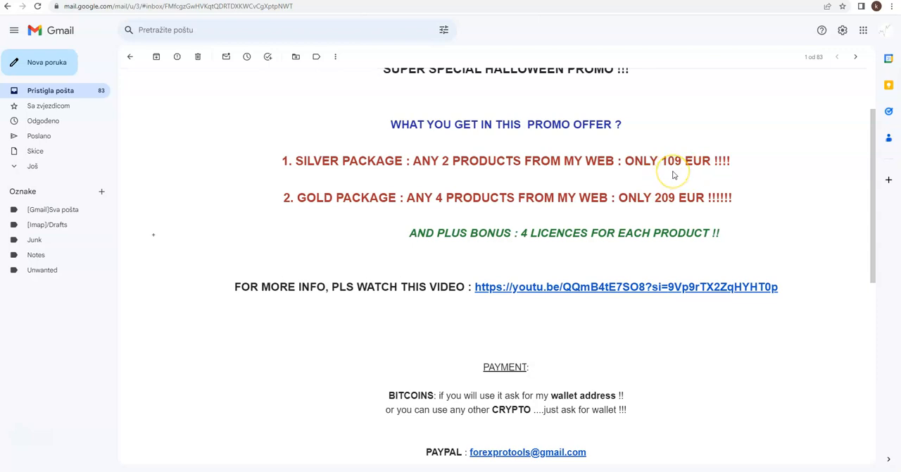
{"action": "mouse_move", "coordinate": [672, 175]}
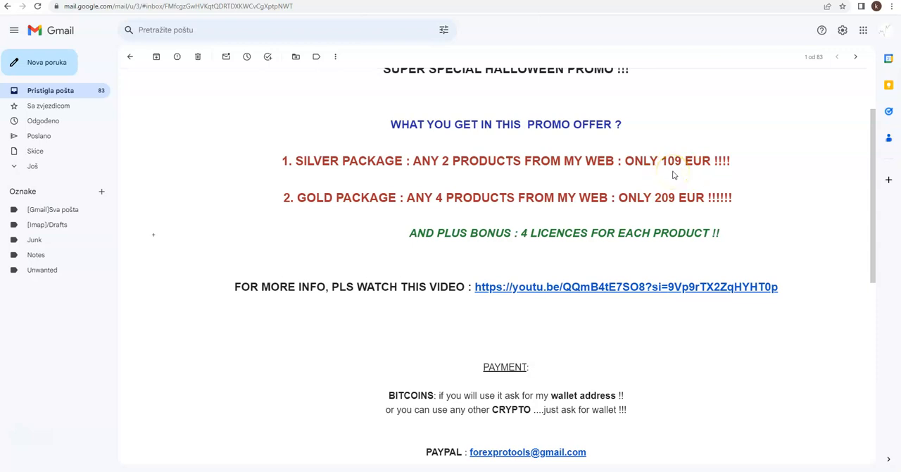
{"action": "mouse_move", "coordinate": [693, 175]}
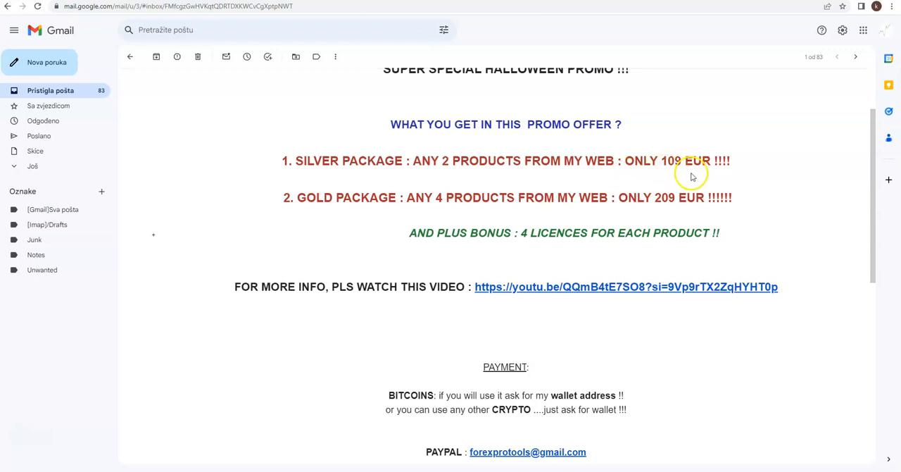
{"action": "mouse_move", "coordinate": [354, 195]}
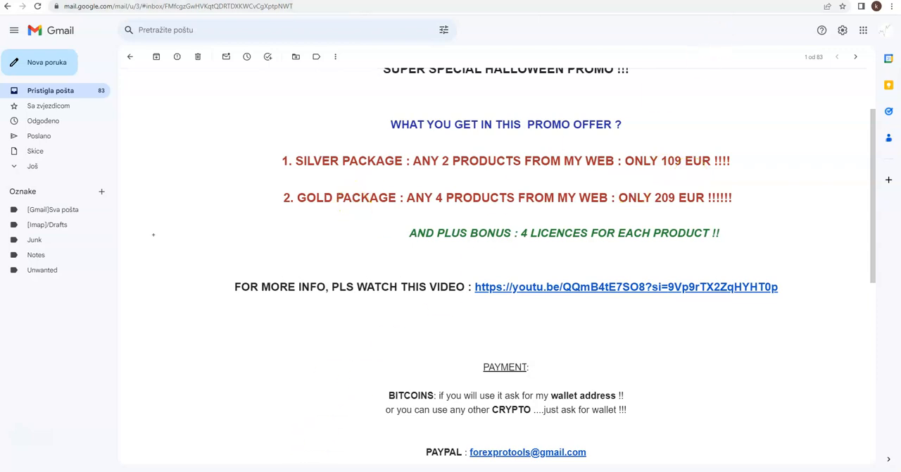
Step: Browse the forex-protools listings down past Omega Turbo Trader v23 and V-20 Plus EA, then back up
{"action": "left_click", "coordinate": [625, 287]}
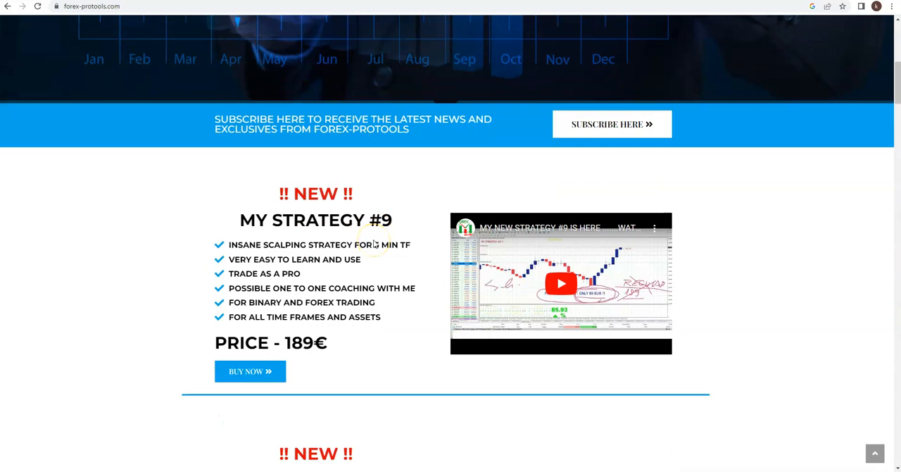
{"action": "scroll", "scroll_direction": "down", "scroll_amount": 3}
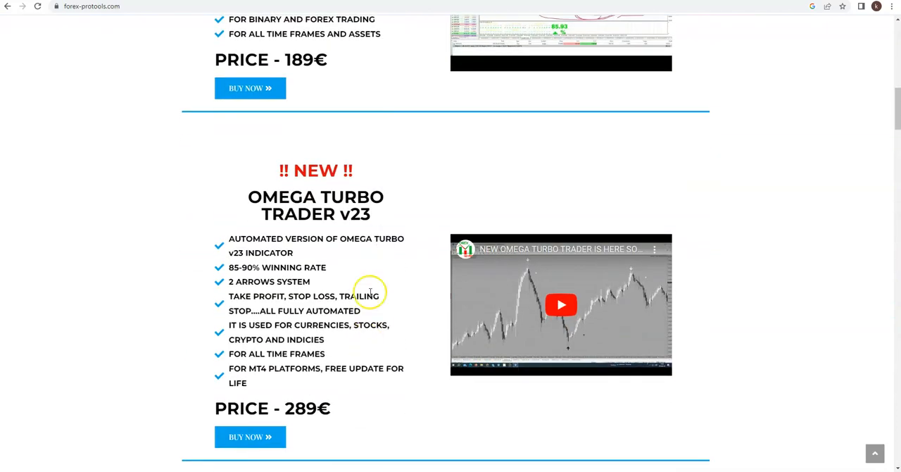
{"action": "scroll", "scroll_direction": "down", "scroll_amount": 3}
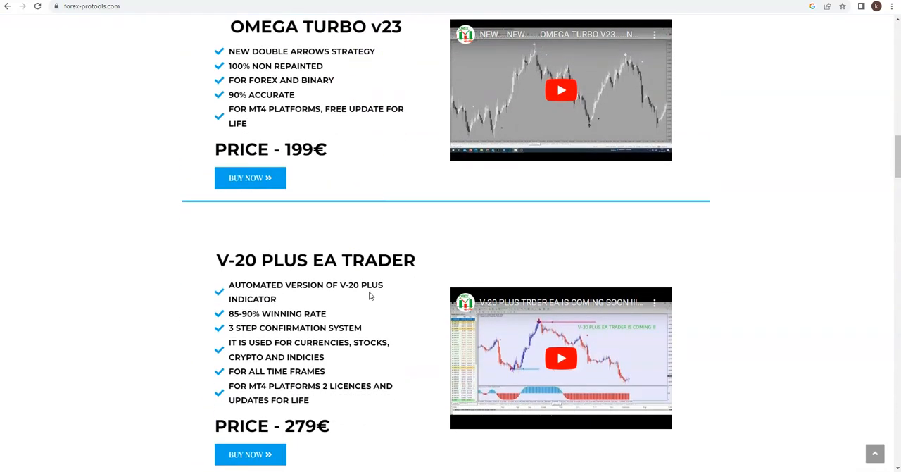
{"action": "scroll", "scroll_direction": "down", "scroll_amount": 3}
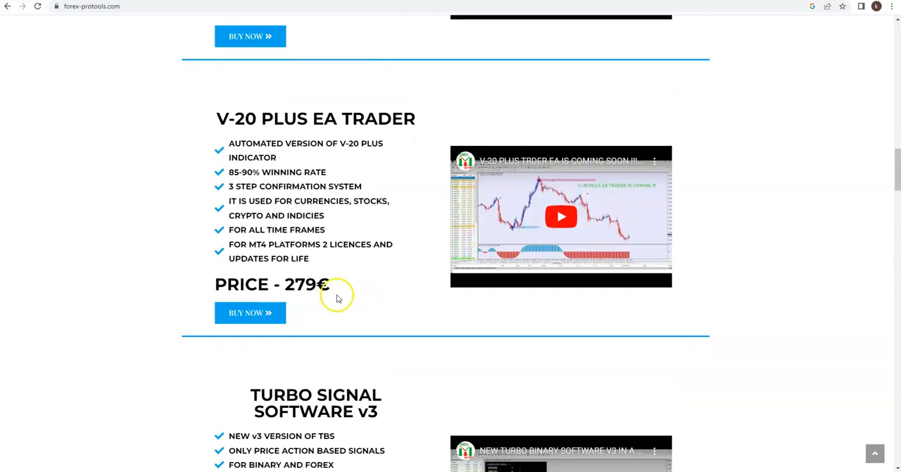
{"action": "scroll", "scroll_direction": "up", "scroll_amount": 3}
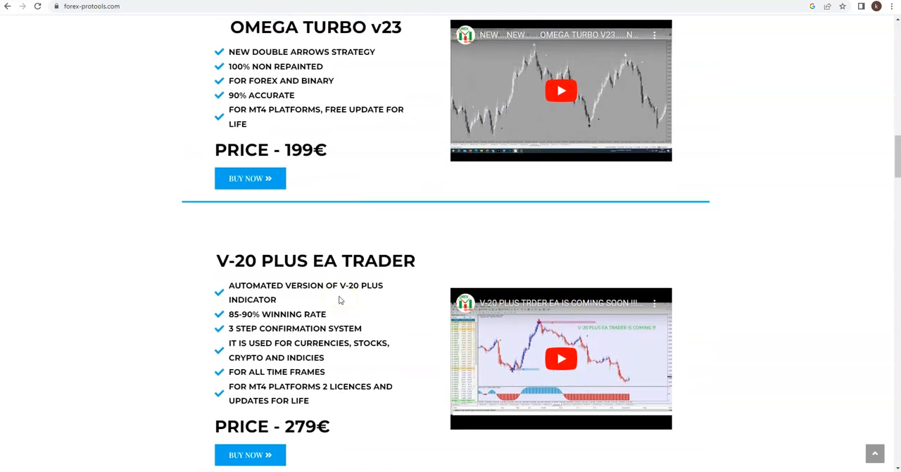
{"action": "scroll", "scroll_direction": "up", "scroll_amount": 3}
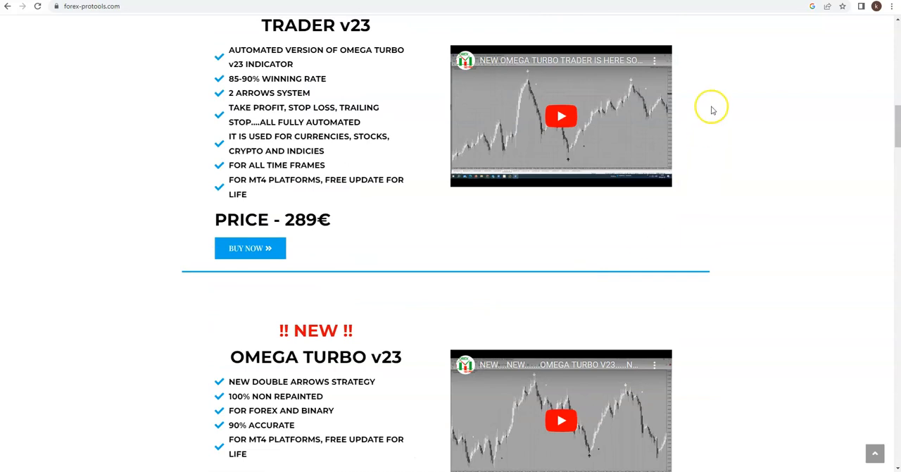
{"action": "mouse_move", "coordinate": [627, 6]}
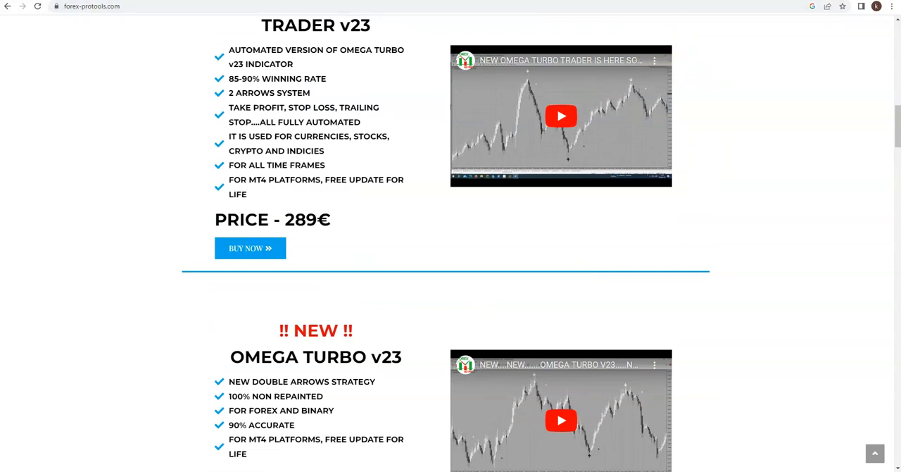
{"action": "scroll", "scroll_direction": "up", "scroll_amount": 3}
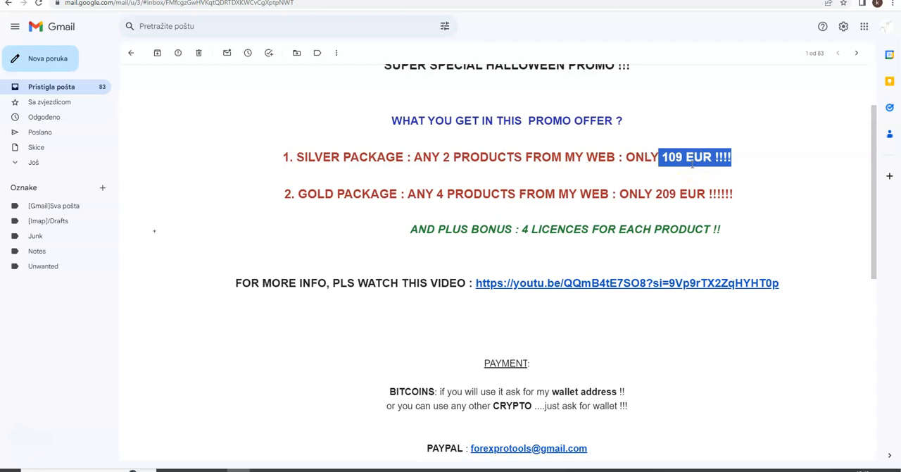
{"action": "mouse_move", "coordinate": [436, 194]}
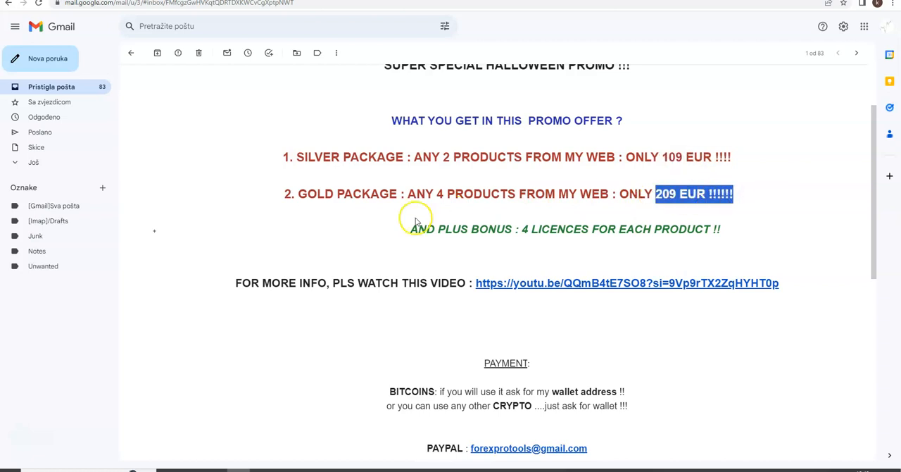
{"action": "mouse_move", "coordinate": [423, 210]}
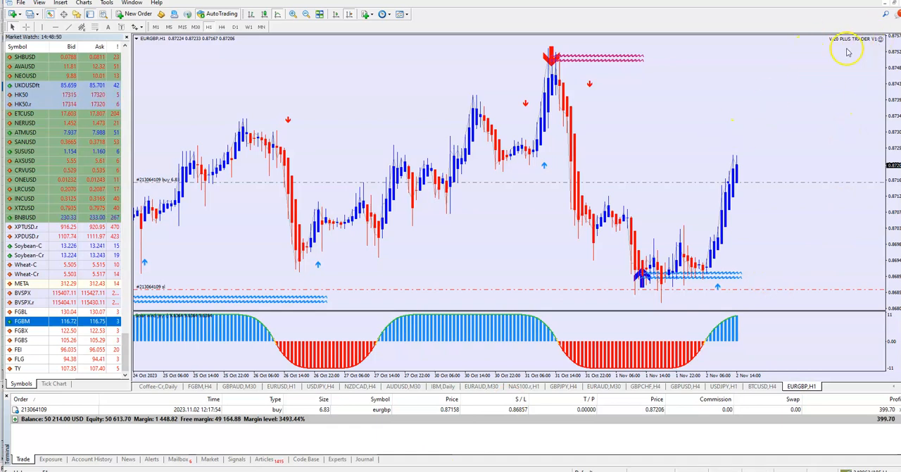
{"action": "mouse_move", "coordinate": [580, 114]}
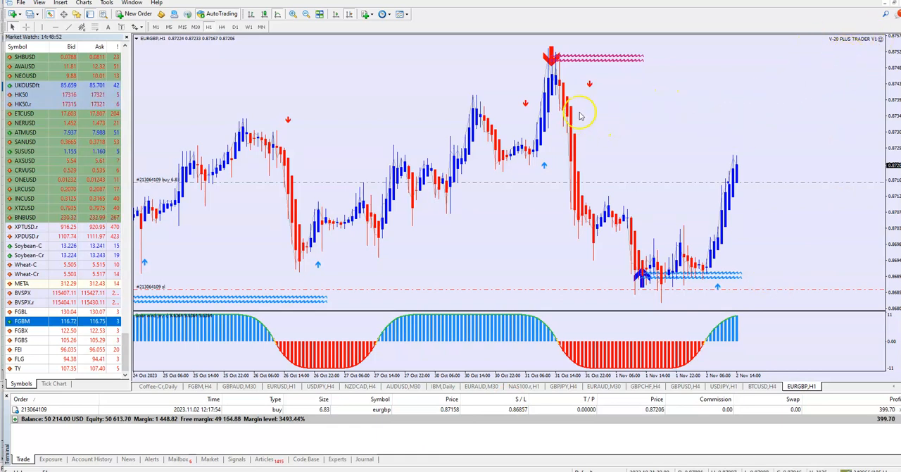
{"action": "mouse_move", "coordinate": [739, 280]}
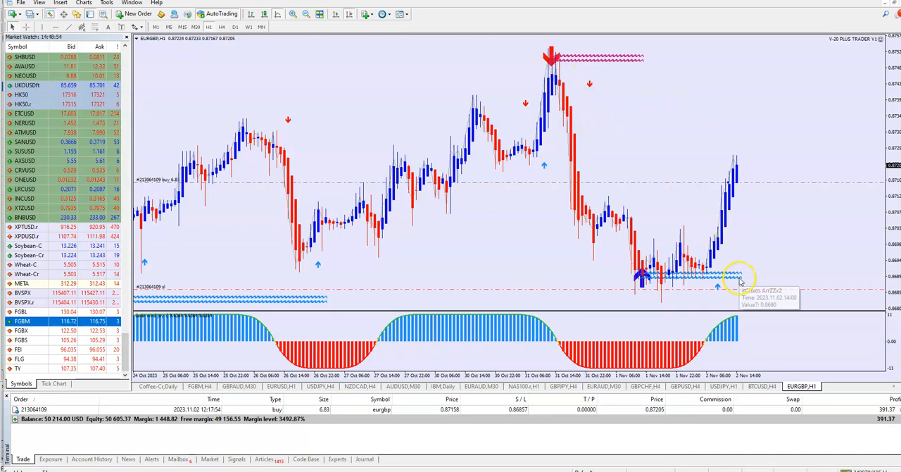
{"action": "mouse_move", "coordinate": [692, 148]}
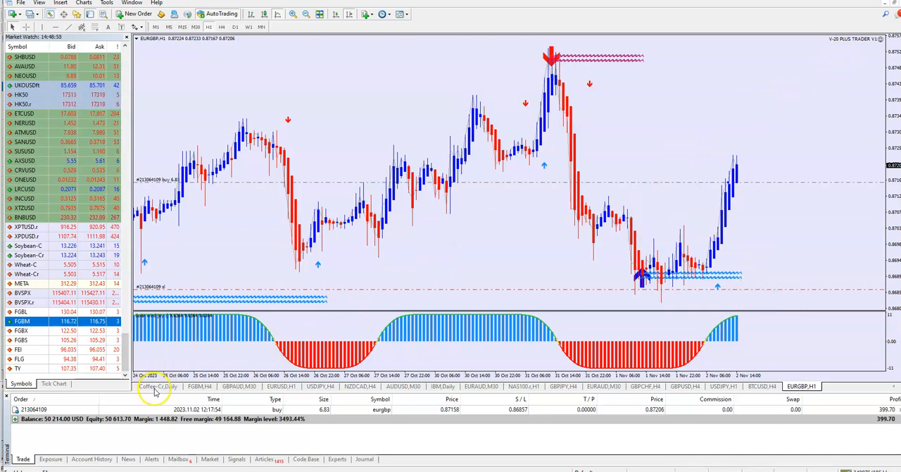
Step: Show the FGBM chart, then the GBPAUD candlestick chart for comparison
{"action": "left_click", "coordinate": [197, 386]}
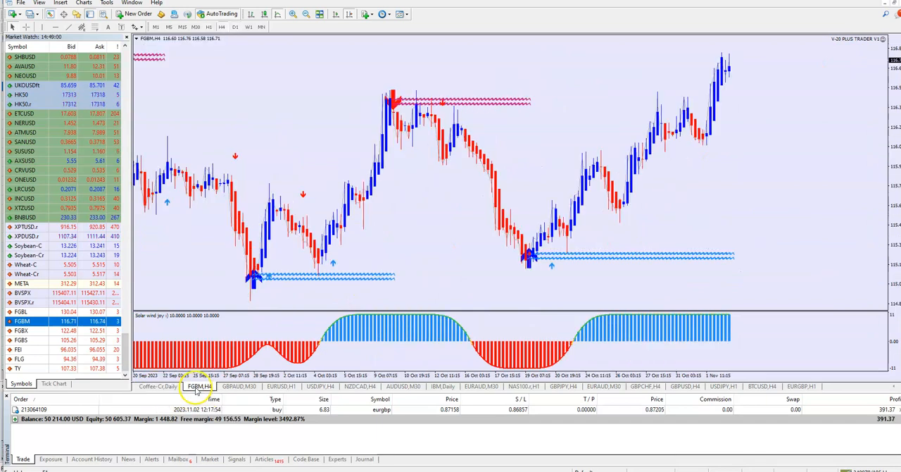
{"action": "left_click", "coordinate": [238, 386]}
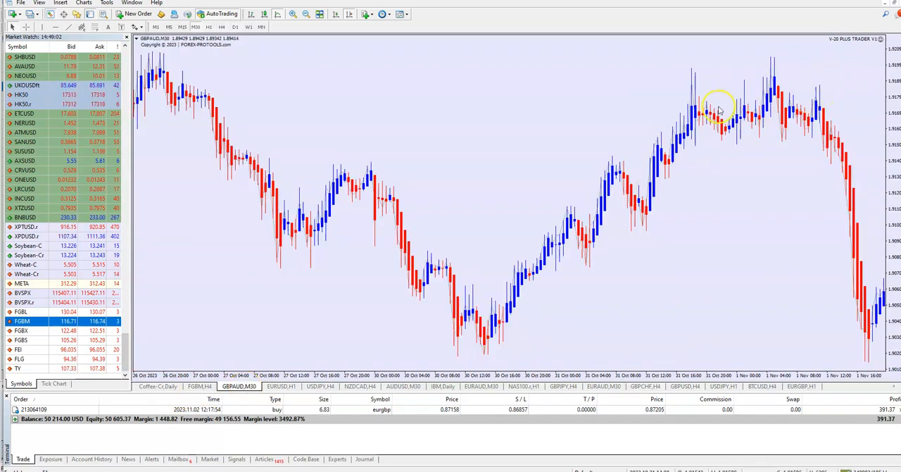
{"action": "mouse_move", "coordinate": [633, 209]}
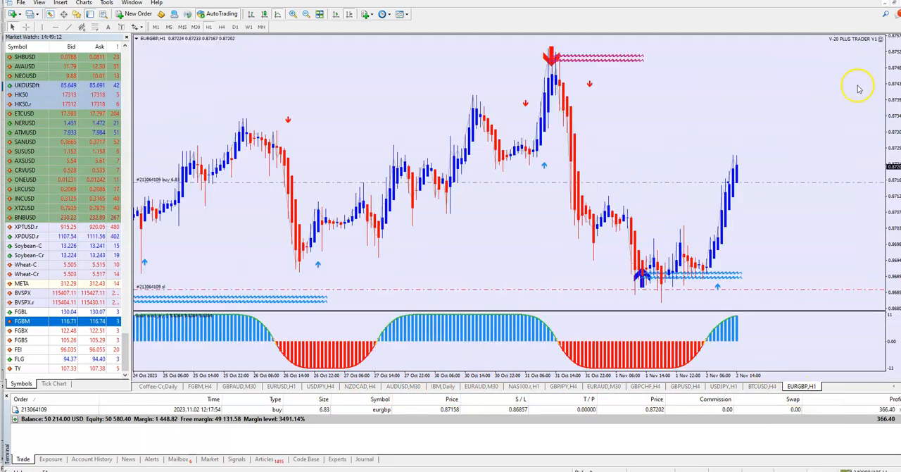
{"action": "mouse_move", "coordinate": [373, 266]}
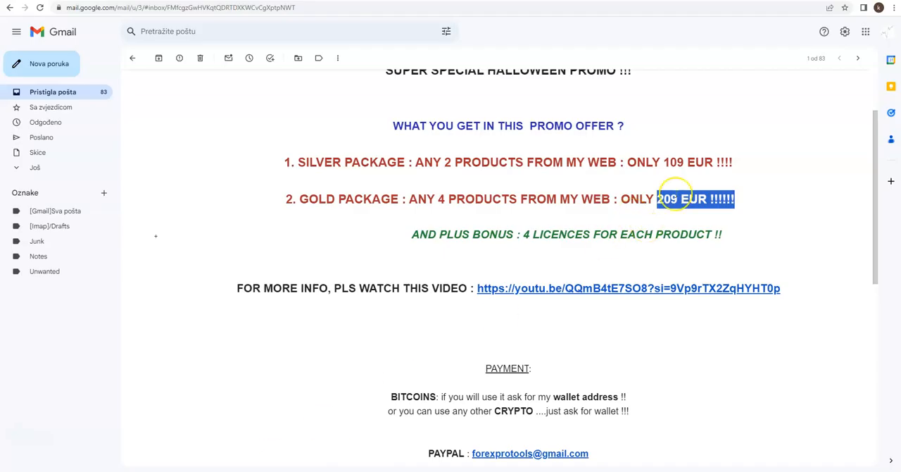
{"action": "mouse_move", "coordinate": [476, 238]}
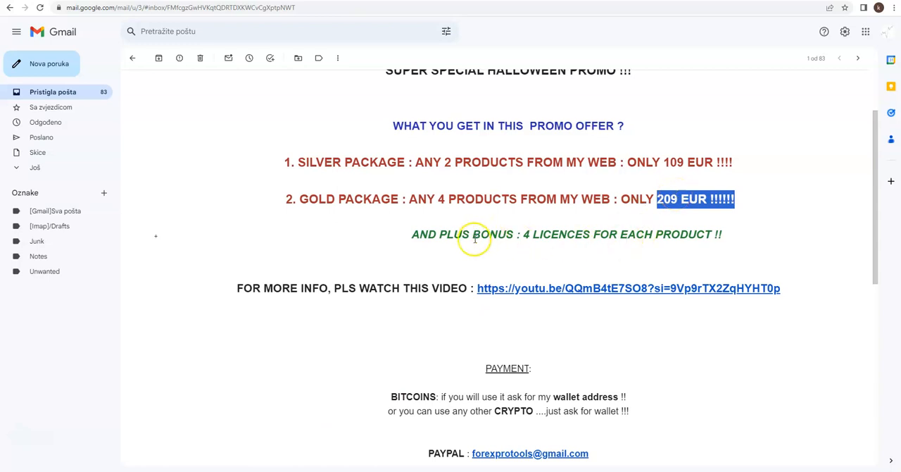
{"action": "mouse_move", "coordinate": [720, 218]}
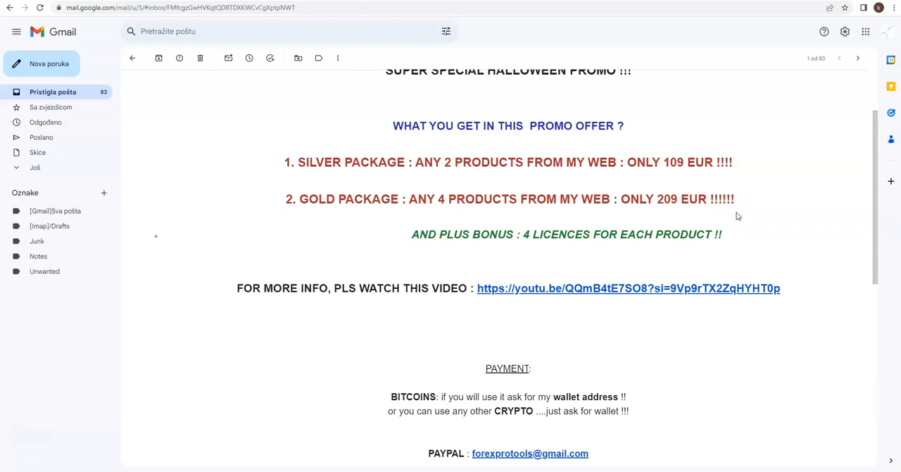
{"action": "mouse_move", "coordinate": [659, 198]}
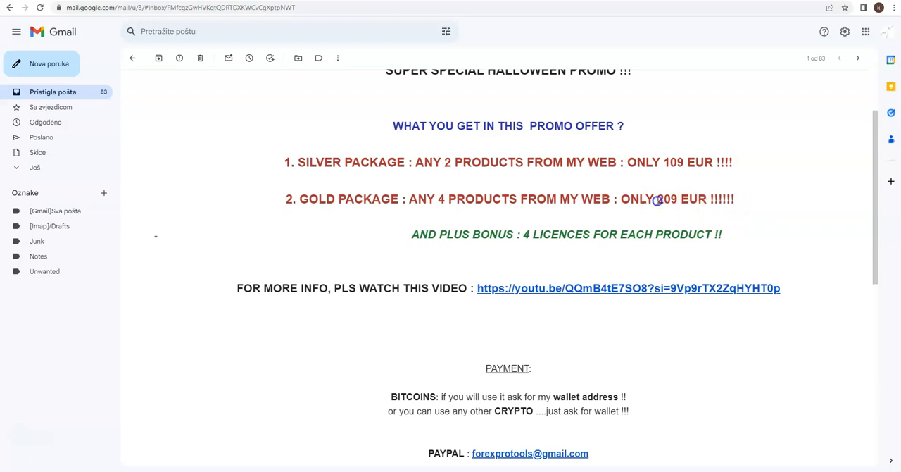
Step: Highlight the 209 EUR gold package price in the Halloween promo email
{"action": "double_click", "coordinate": [664, 198]}
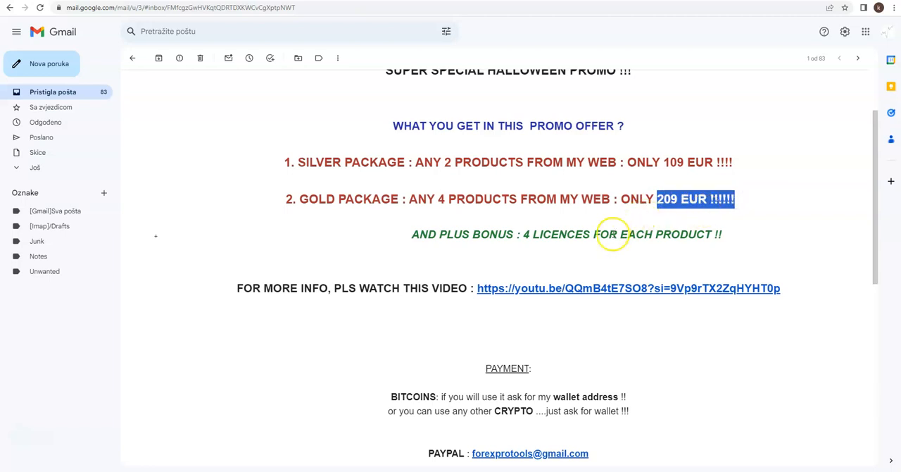
{"action": "mouse_move", "coordinate": [524, 234]}
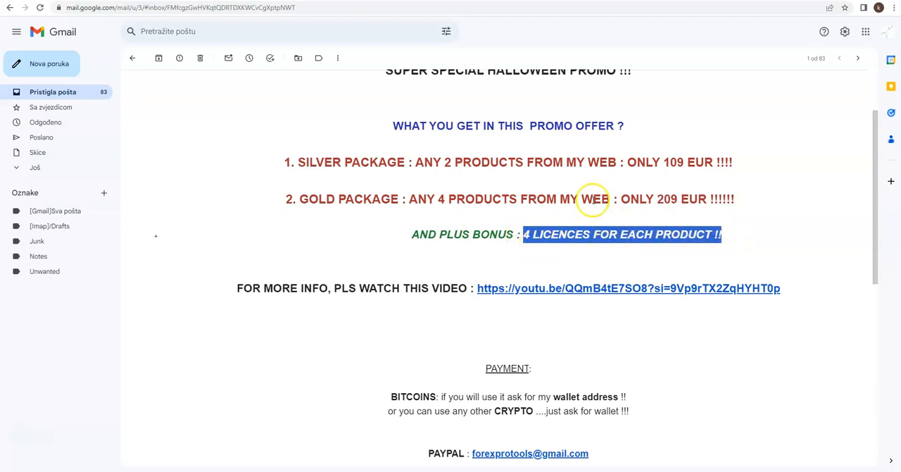
{"action": "mouse_move", "coordinate": [599, 266]}
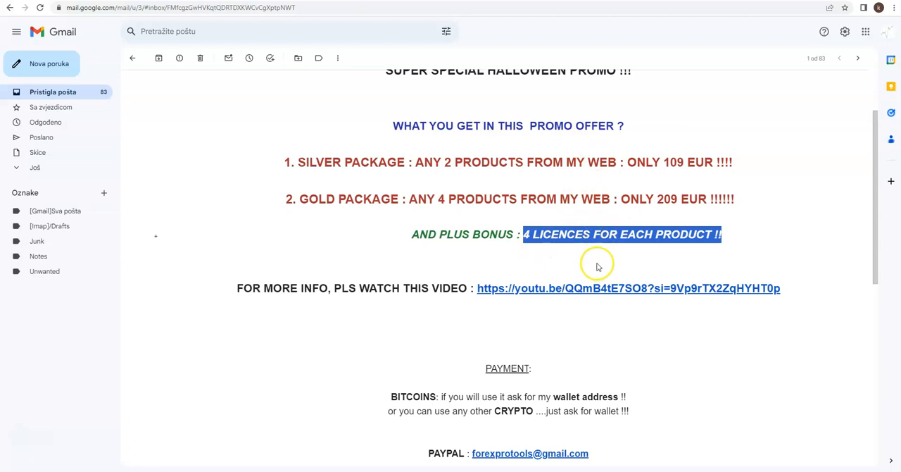
{"action": "left_click", "coordinate": [598, 266]}
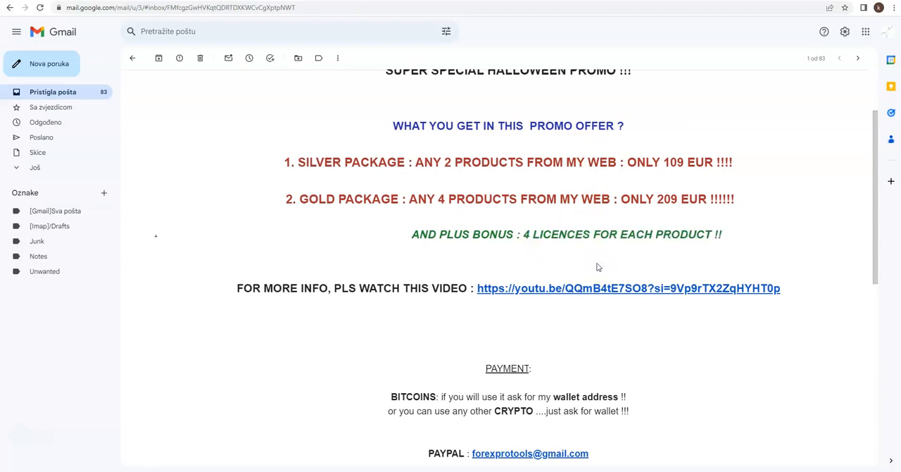
Step: Return to the forex-protools page and scroll down the product listings to Trendy Trader EA v23
{"action": "left_click", "coordinate": [628, 287]}
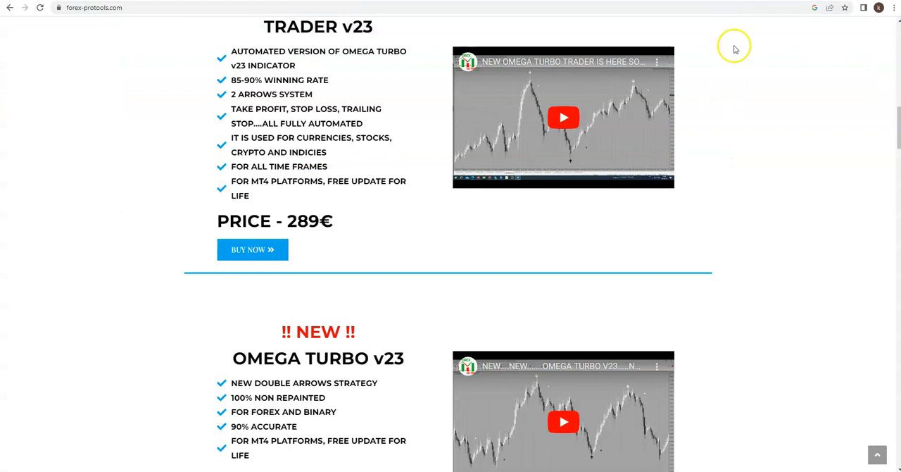
{"action": "mouse_move", "coordinate": [400, 191]}
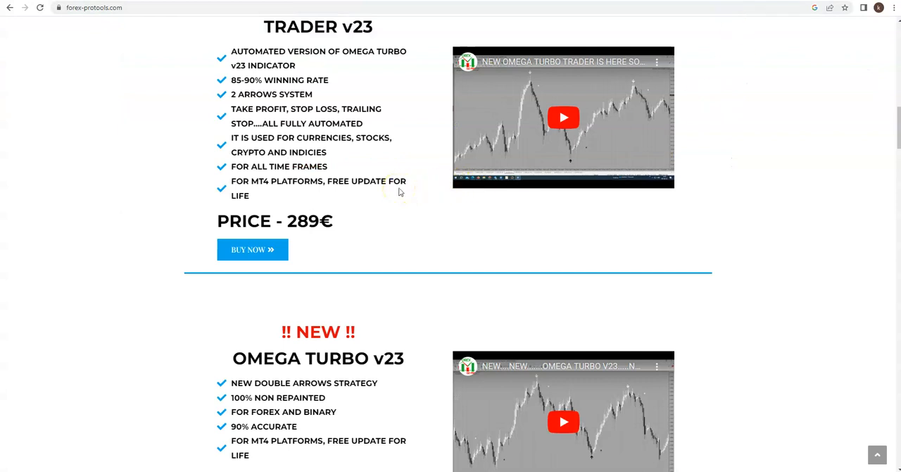
{"action": "scroll", "scroll_direction": "down", "scroll_amount": 3}
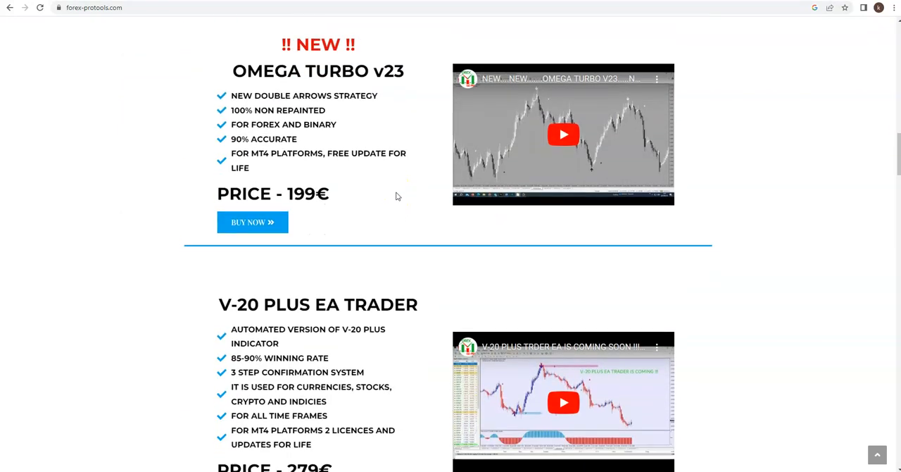
{"action": "scroll", "scroll_direction": "down", "scroll_amount": 3}
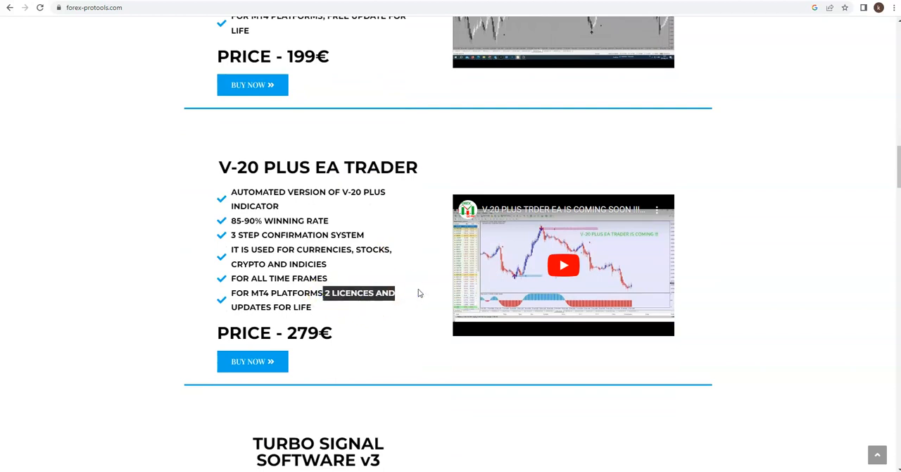
{"action": "scroll", "scroll_direction": "down", "scroll_amount": 3}
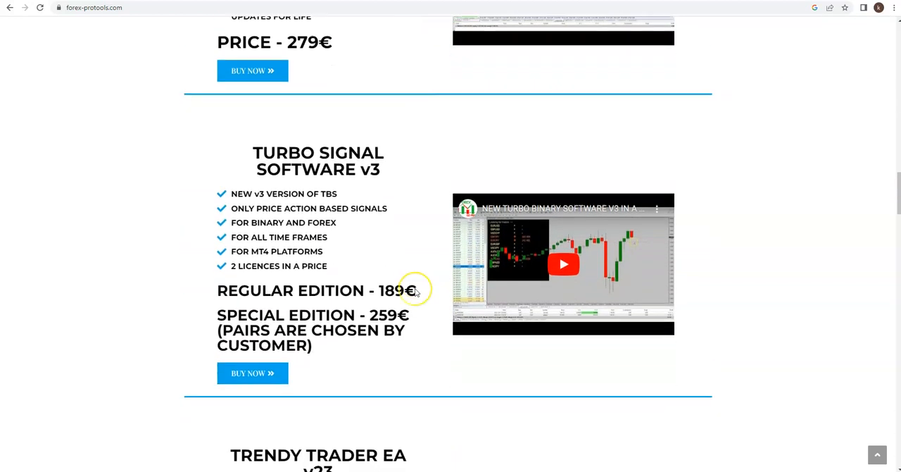
{"action": "scroll", "scroll_direction": "down", "scroll_amount": 3}
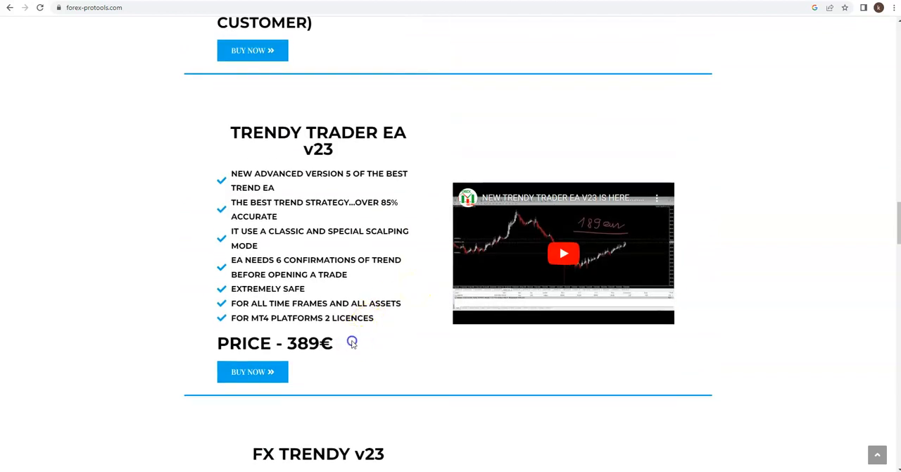
Step: Highlight the Trendy Trader EA 389€ price and continue down the listings
{"action": "double_click", "coordinate": [310, 343]}
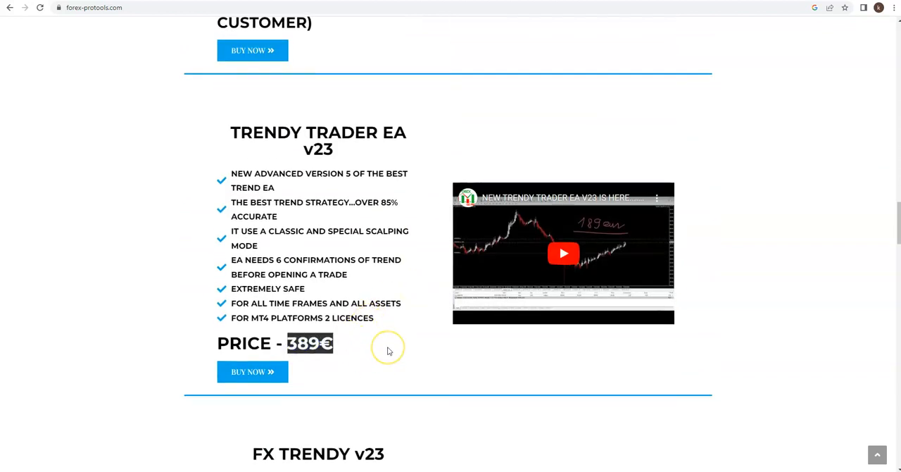
{"action": "scroll", "scroll_direction": "down", "scroll_amount": 3}
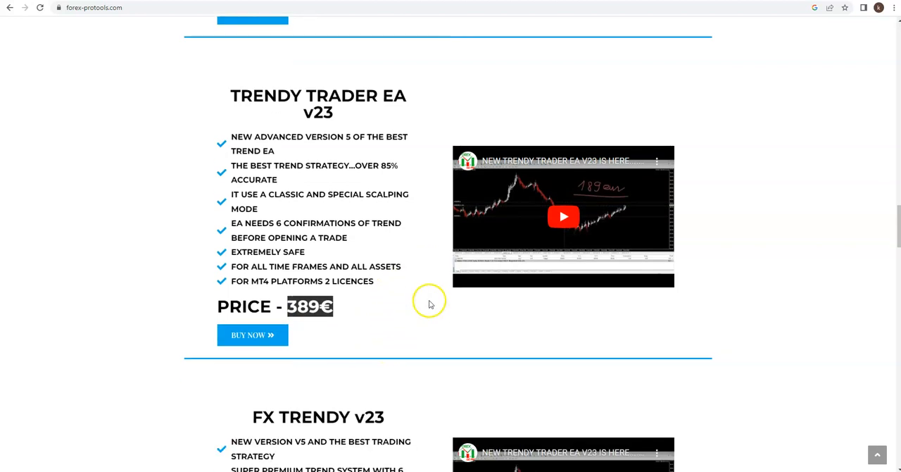
{"action": "scroll", "scroll_direction": "down", "scroll_amount": 3}
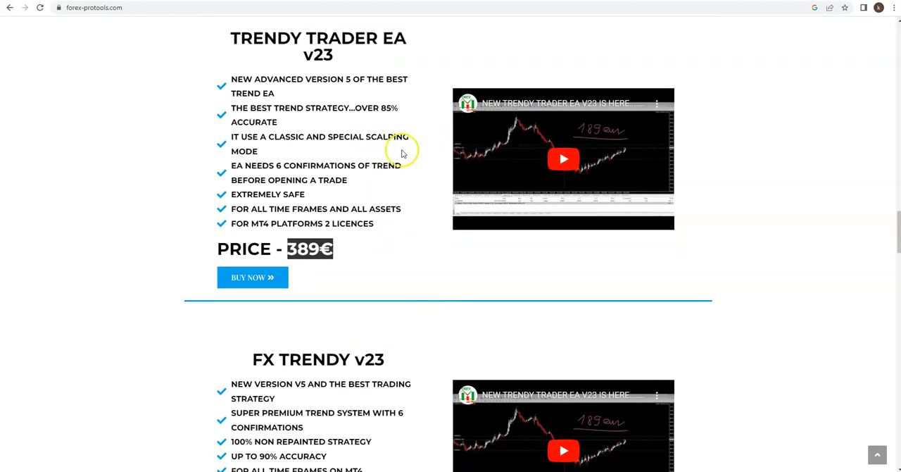
{"action": "mouse_move", "coordinate": [402, 152]}
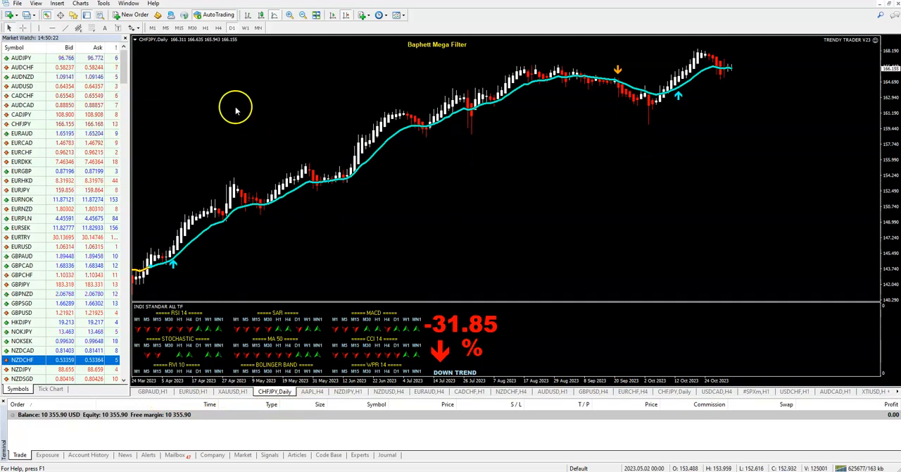
Step: Delete the added indicators from the CHFJPY daily chart via the Indicators List dialog
{"action": "right_click", "coordinate": [236, 109]}
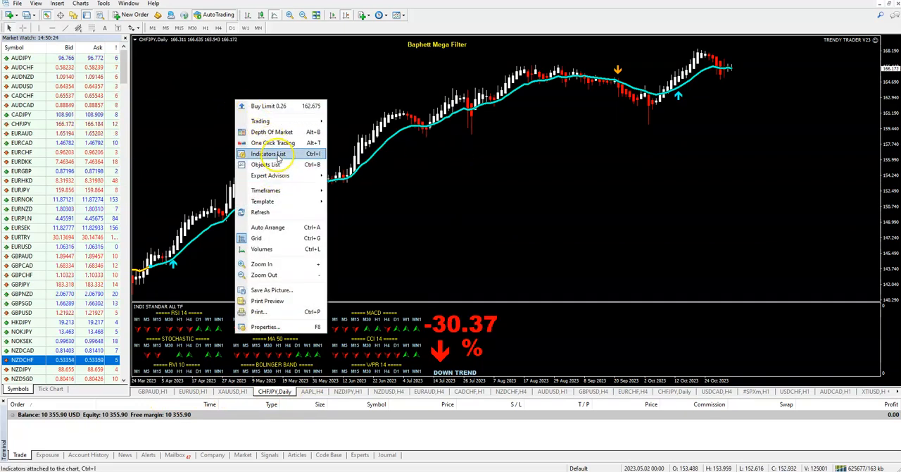
{"action": "left_click", "coordinate": [271, 154]}
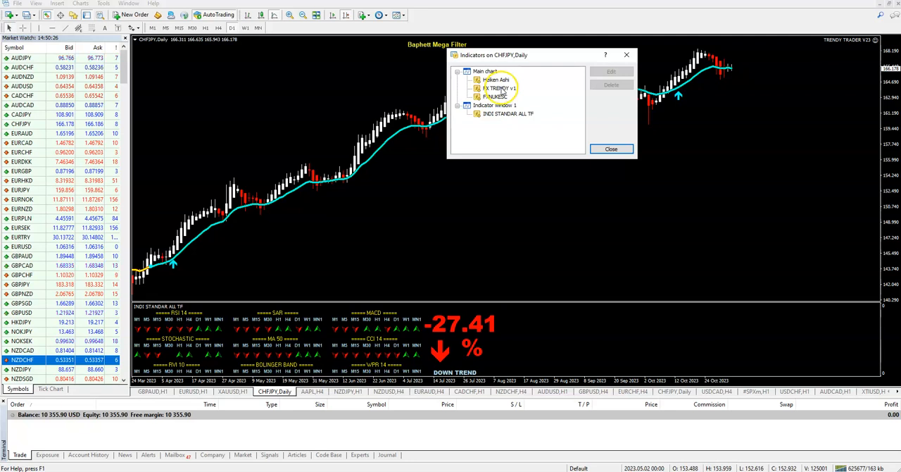
{"action": "left_click", "coordinate": [611, 84]}
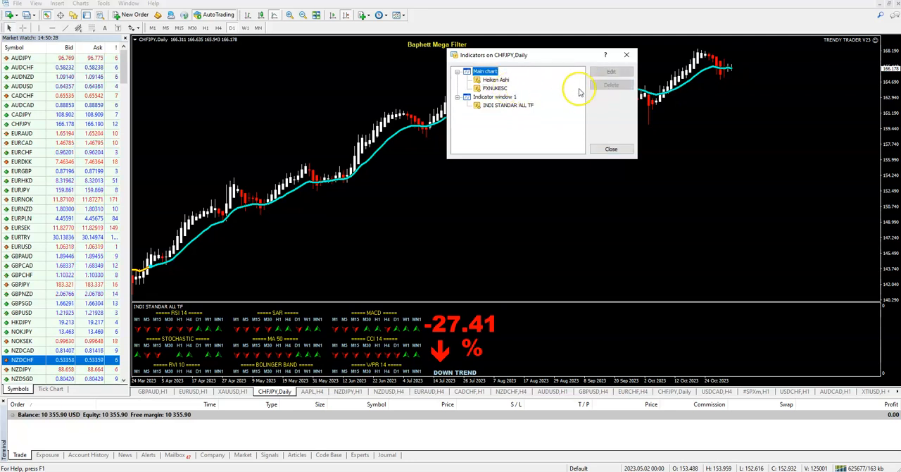
{"action": "left_click", "coordinate": [495, 87]}
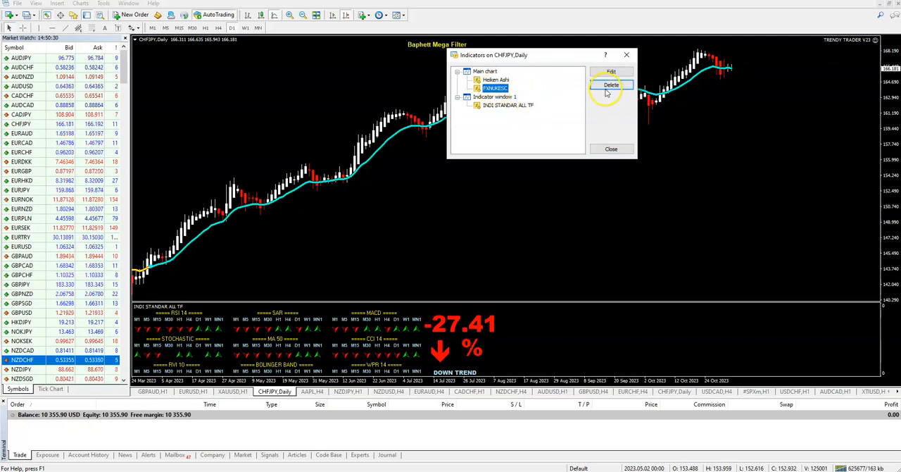
{"action": "left_click", "coordinate": [611, 85]}
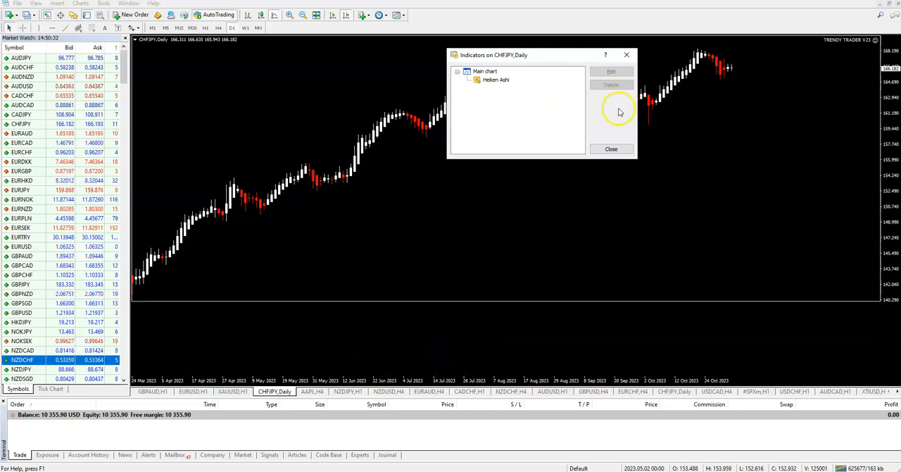
{"action": "left_click", "coordinate": [611, 148]}
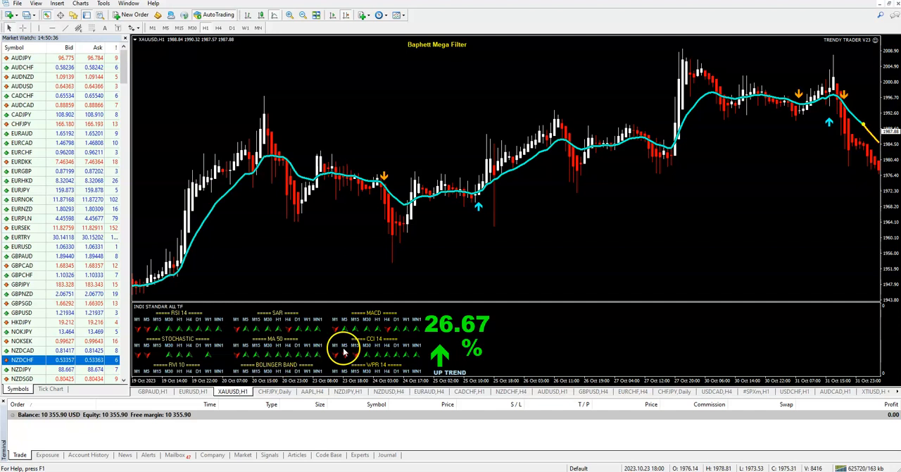
Step: Switch to another chart tab still showing the full indicator set and Trendy Trader EA v23 at 389€
{"action": "left_click", "coordinate": [306, 392]}
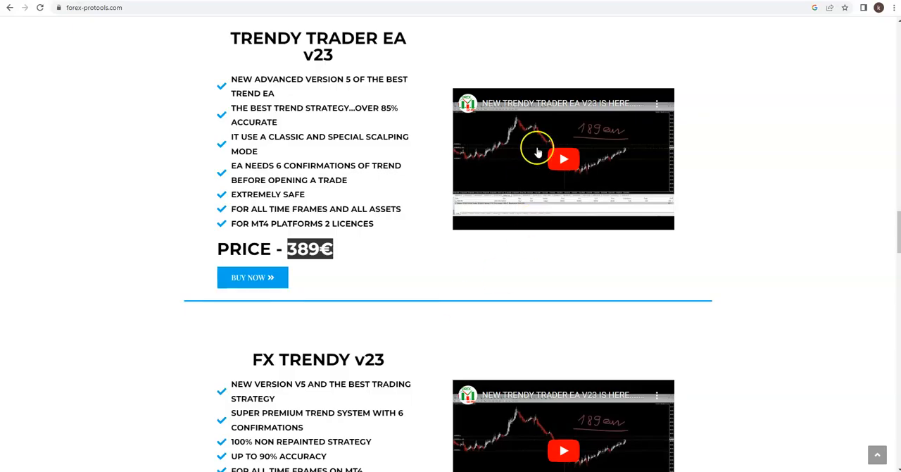
{"action": "mouse_move", "coordinate": [598, 159]}
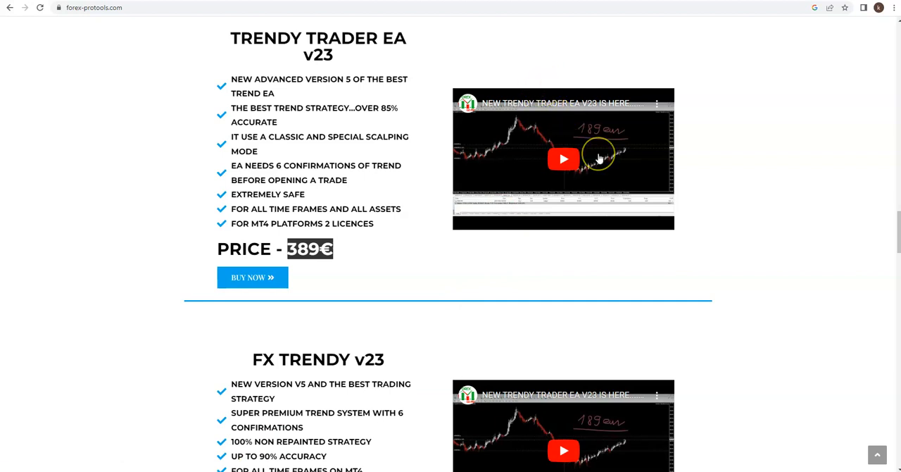
{"action": "mouse_move", "coordinate": [563, 6]}
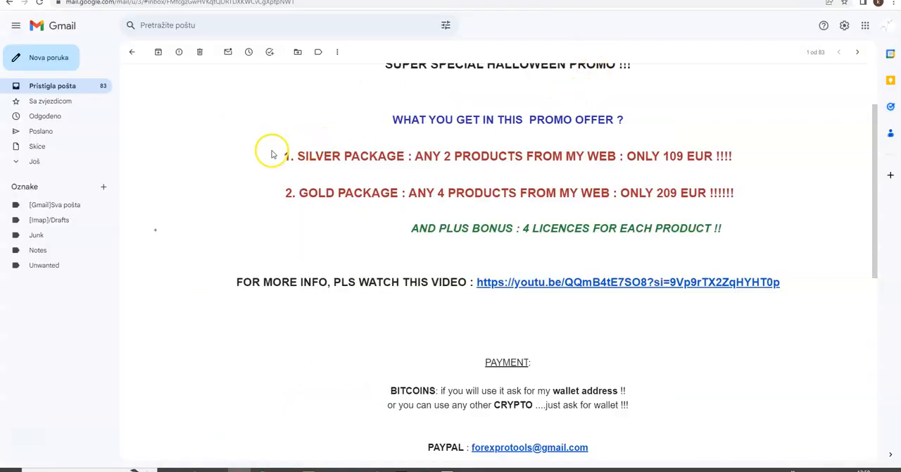
{"action": "mouse_move", "coordinate": [658, 155]}
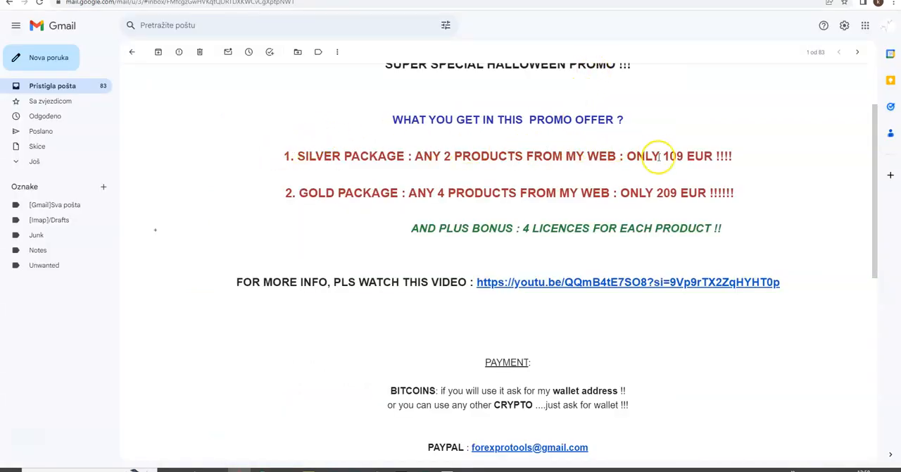
Step: Highlight the silver package product count text and the AND PLUS BONUS four-licences line
{"action": "left_click_drag", "start_coordinate": [410, 155], "coordinate": [546, 155]}
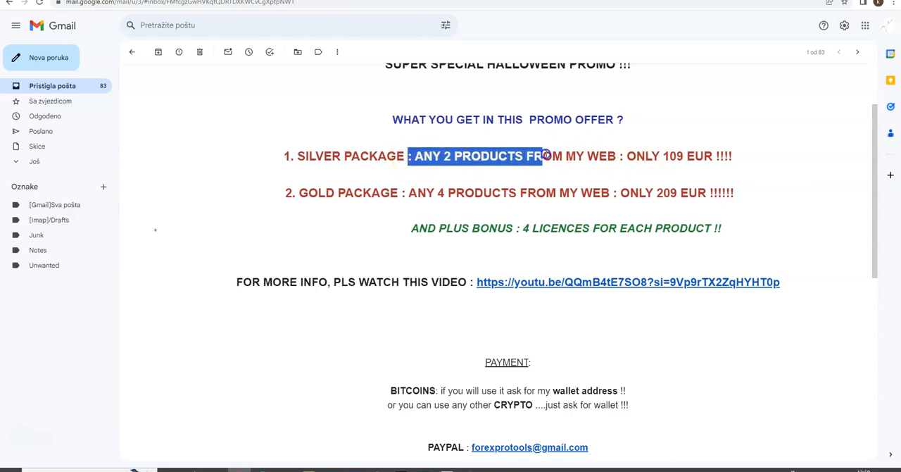
{"action": "double_click", "coordinate": [349, 191]}
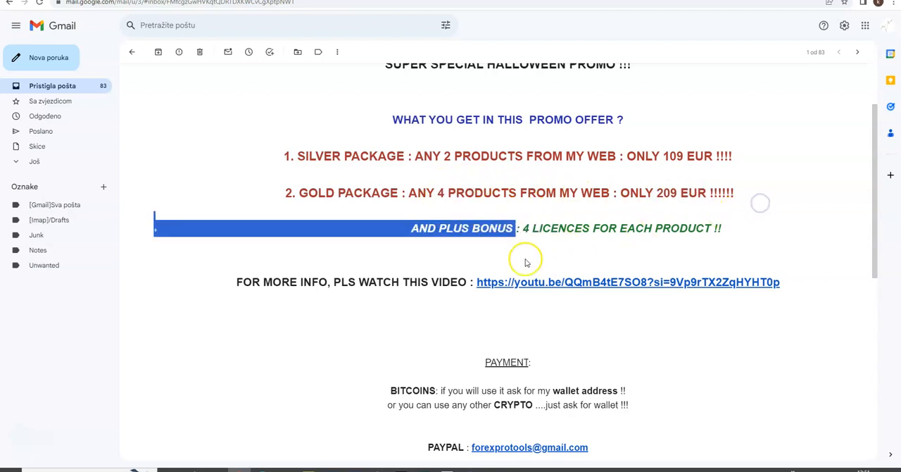
{"action": "mouse_move", "coordinate": [595, 304]}
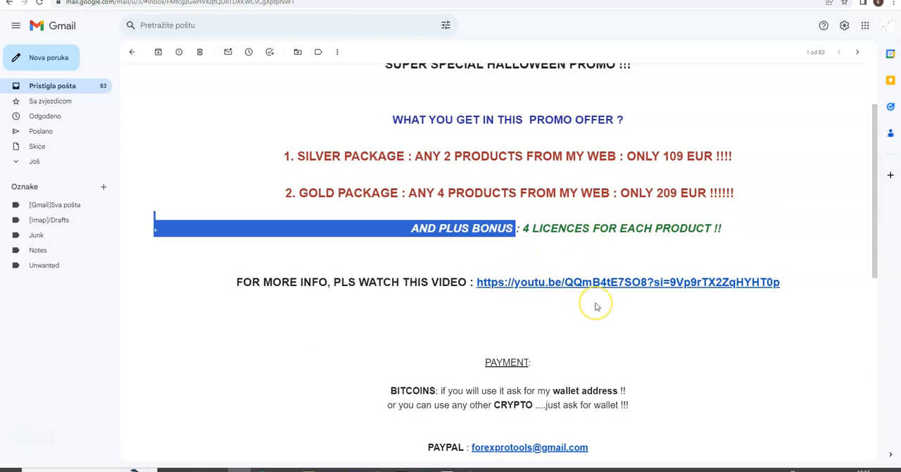
{"action": "mouse_move", "coordinate": [597, 306]}
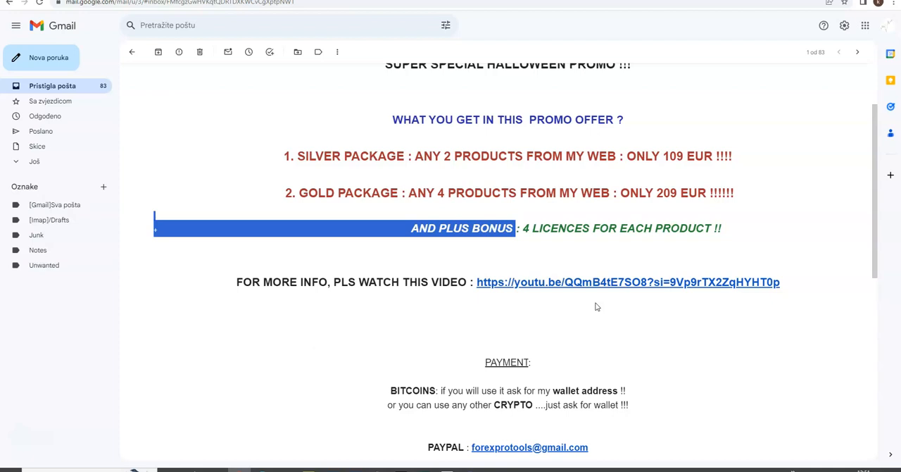
{"action": "mouse_move", "coordinate": [764, 202]}
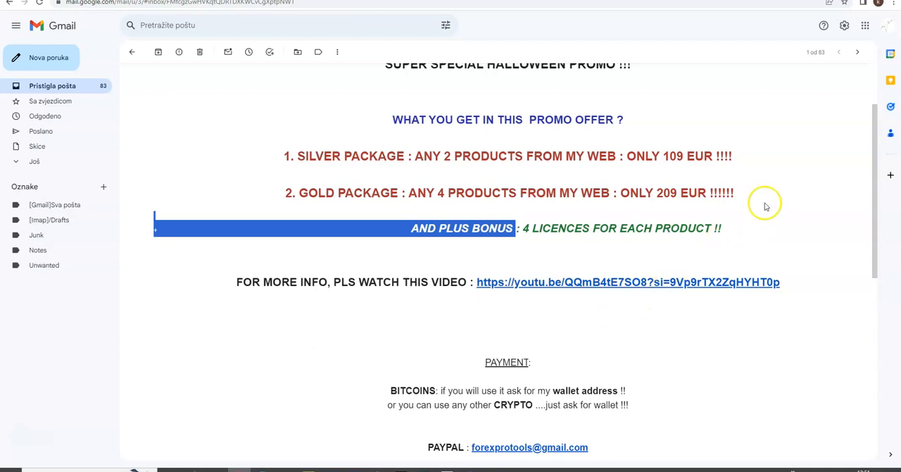
{"action": "mouse_move", "coordinate": [780, 225]}
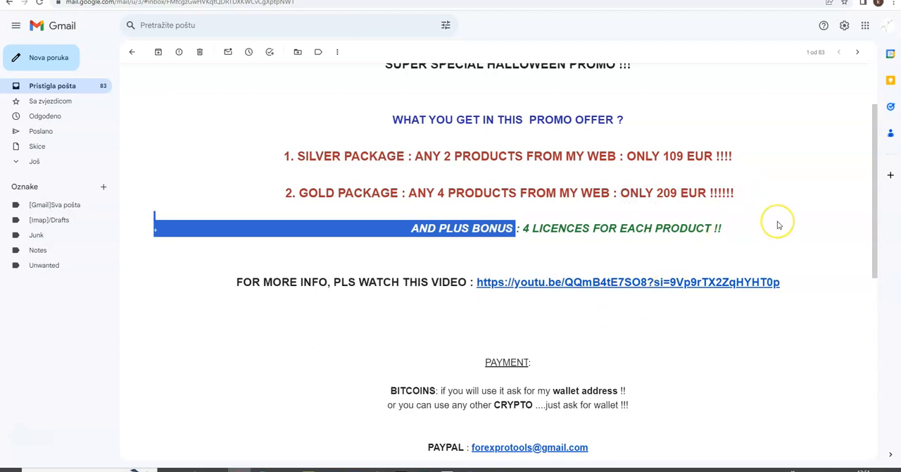
{"action": "mouse_move", "coordinate": [777, 225]}
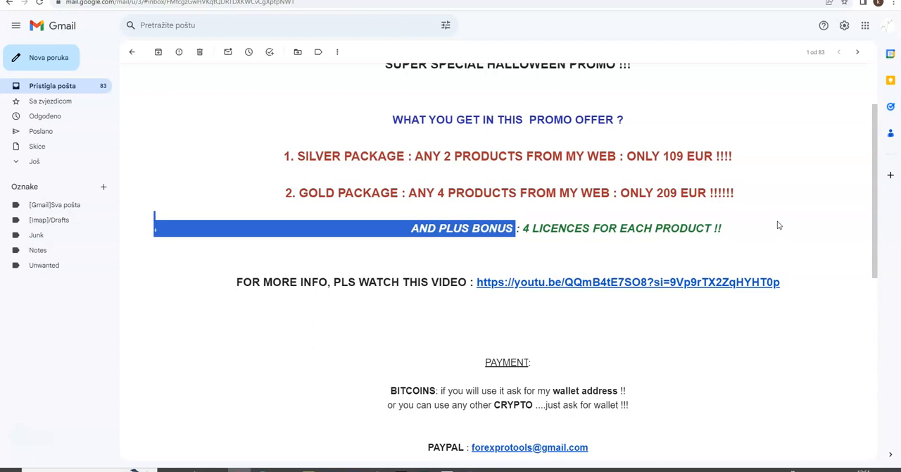
{"action": "mouse_move", "coordinate": [241, 374]}
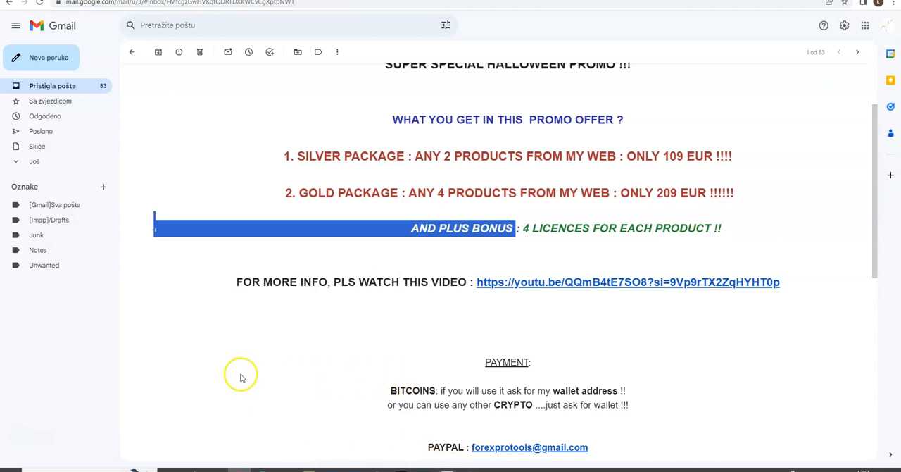